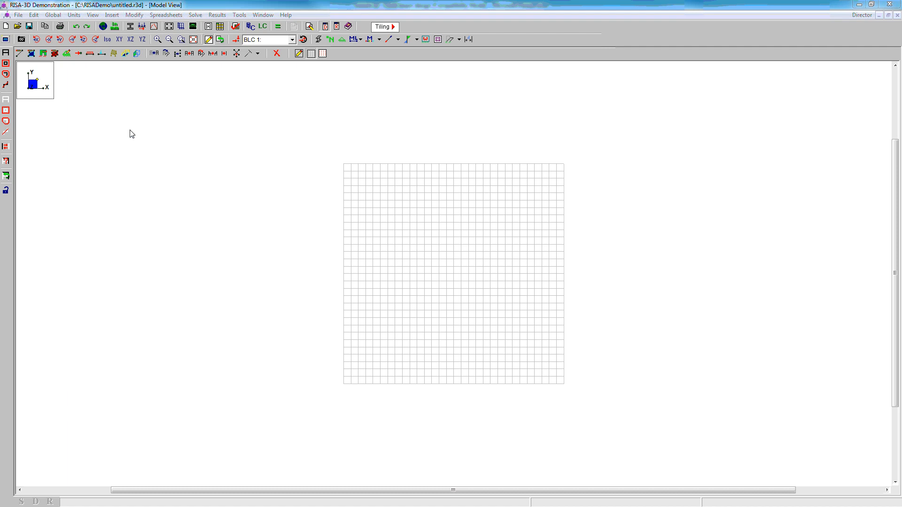
Title the model 'Example', use AISC 14th LRFD for hot-rolled steel, no stiffness adjustment
left_click(52, 14)
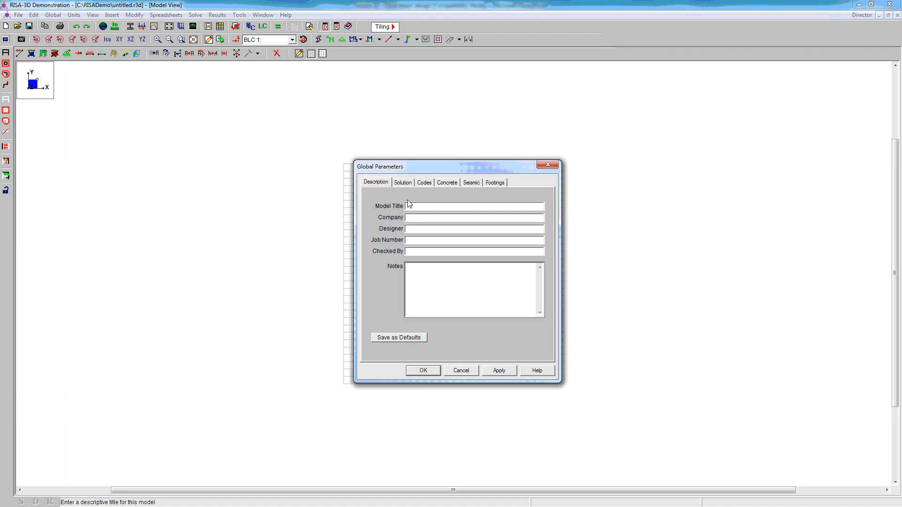
type("E")
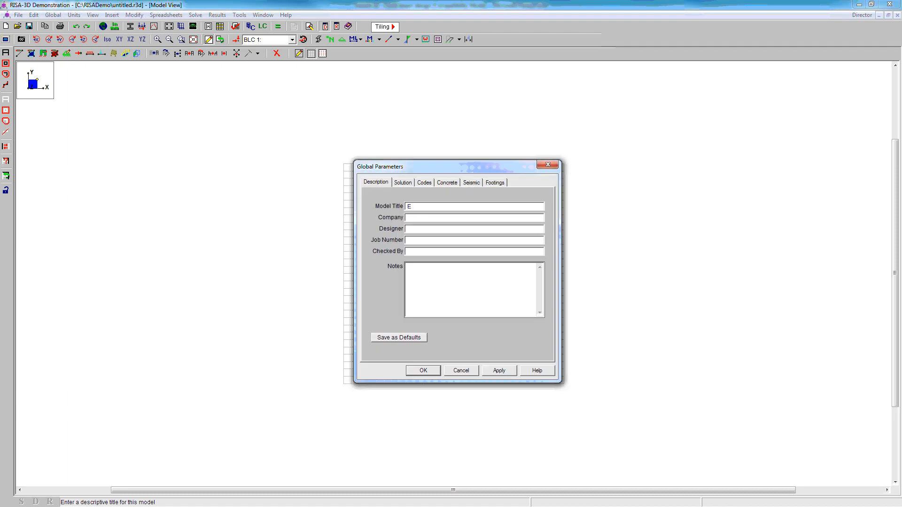
type("xample")
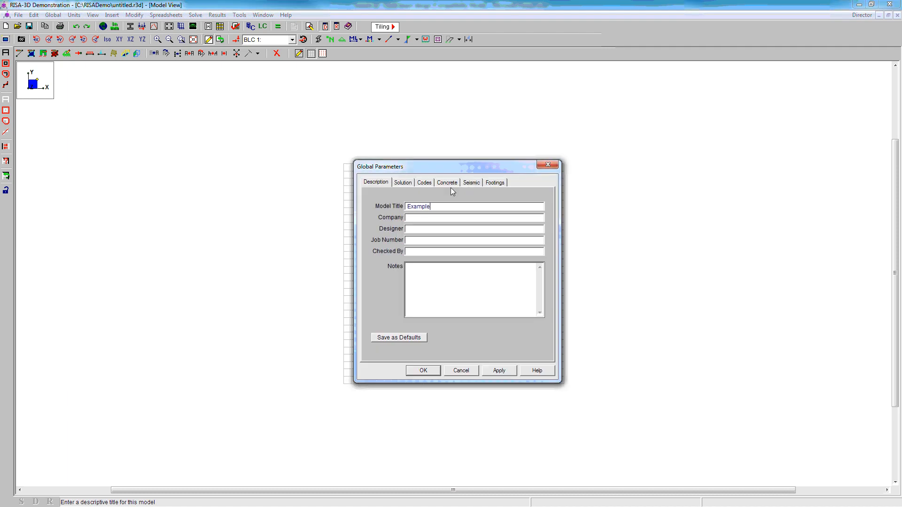
left_click(424, 183)
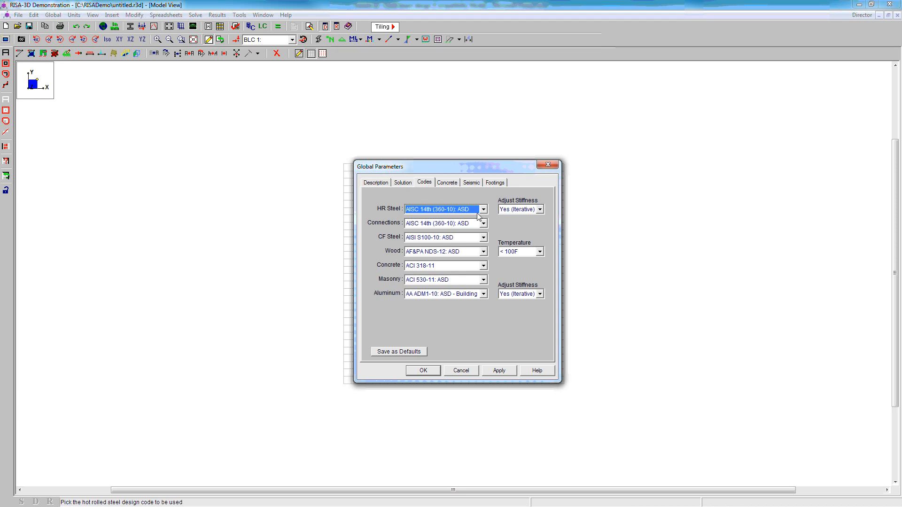
left_click(482, 208)
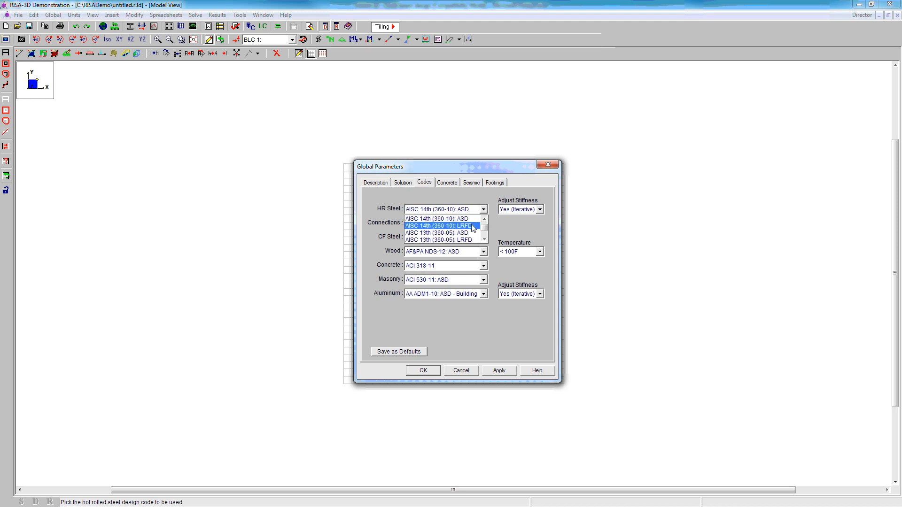
left_click(438, 226)
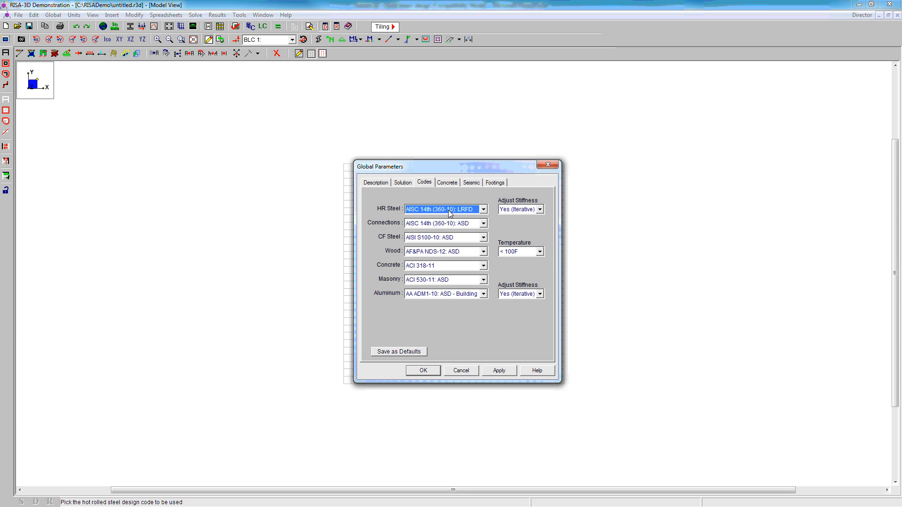
left_click(539, 208)
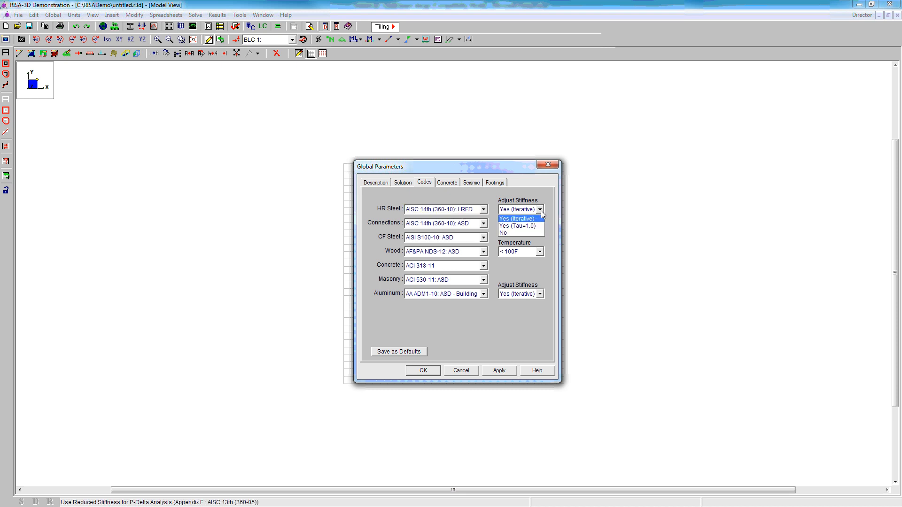
left_click(503, 233)
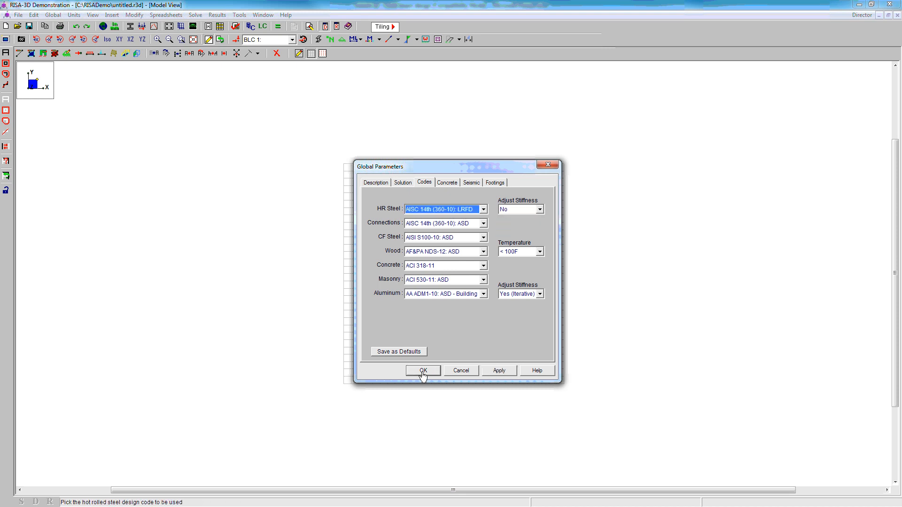
left_click(423, 370)
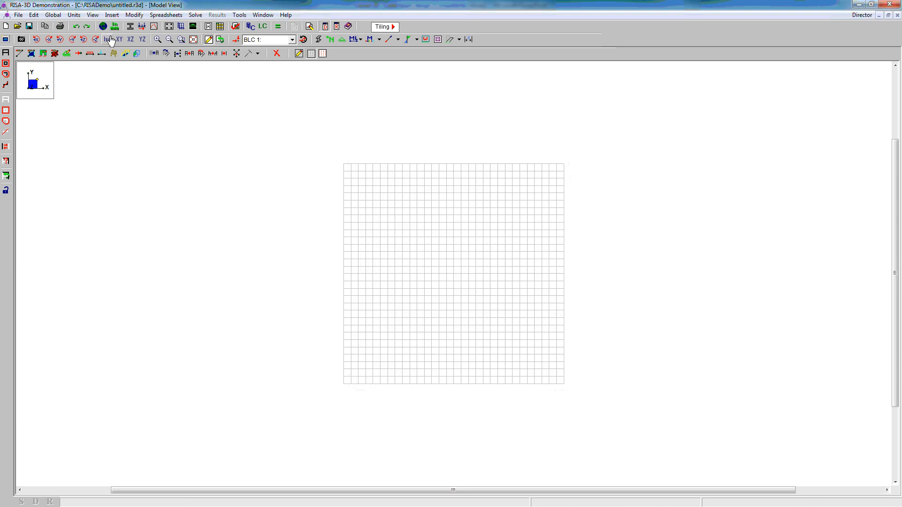
Accept the default feet, inches and kips units in the Units dialog
left_click(74, 15)
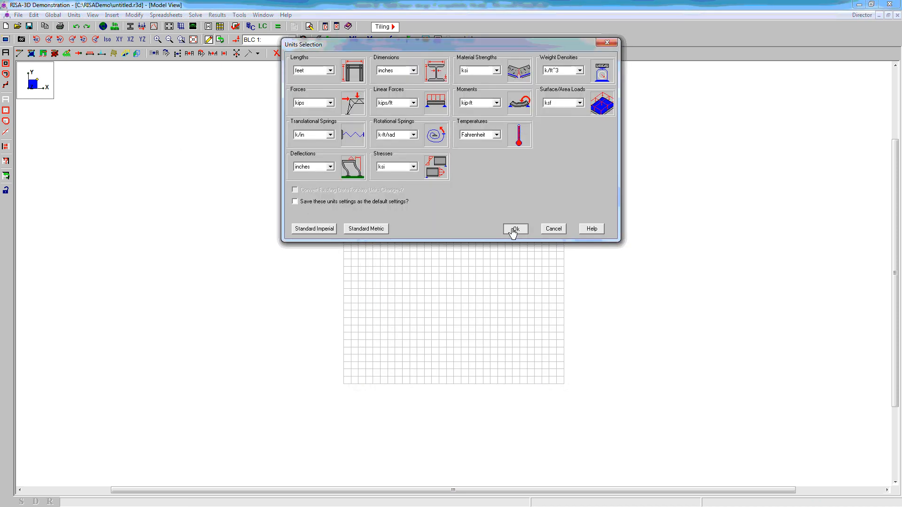
left_click(513, 228)
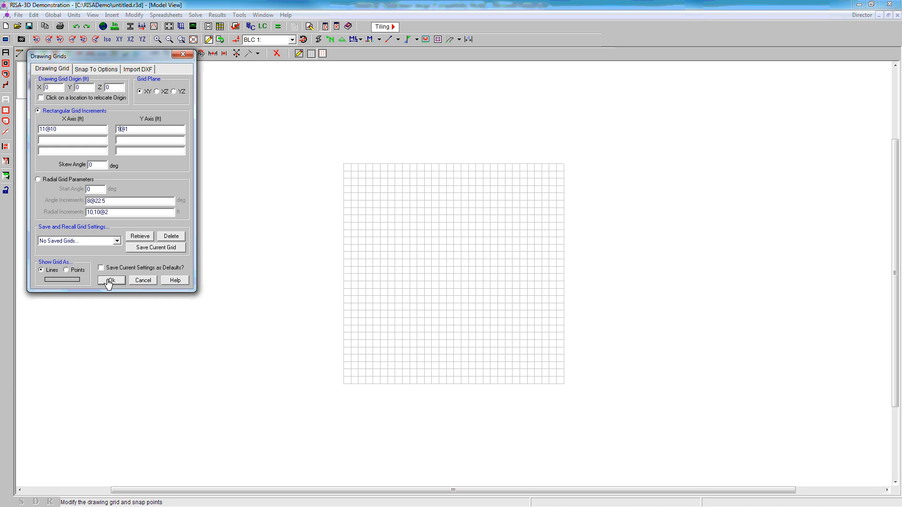
Apply the 11@10 grid and draw the A992 W8x10 beam through joints N1 to N4
left_click(110, 281)
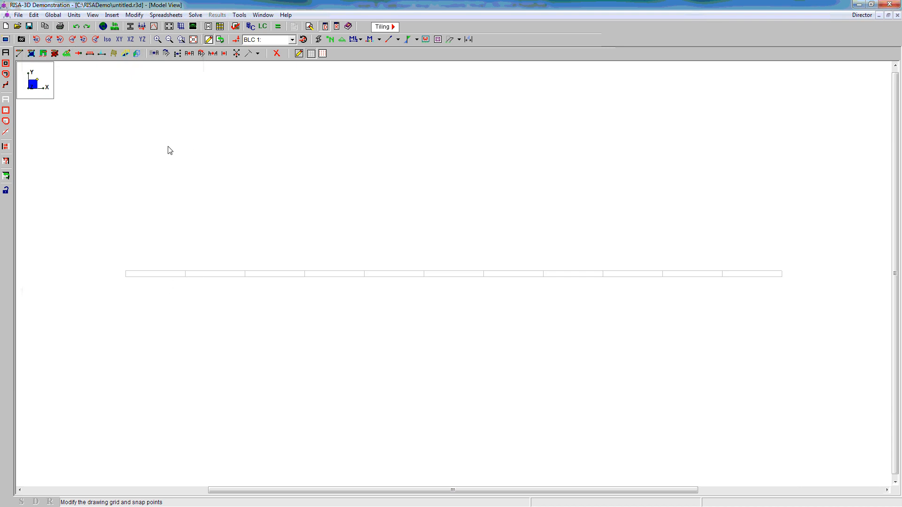
mouse_move(20, 53)
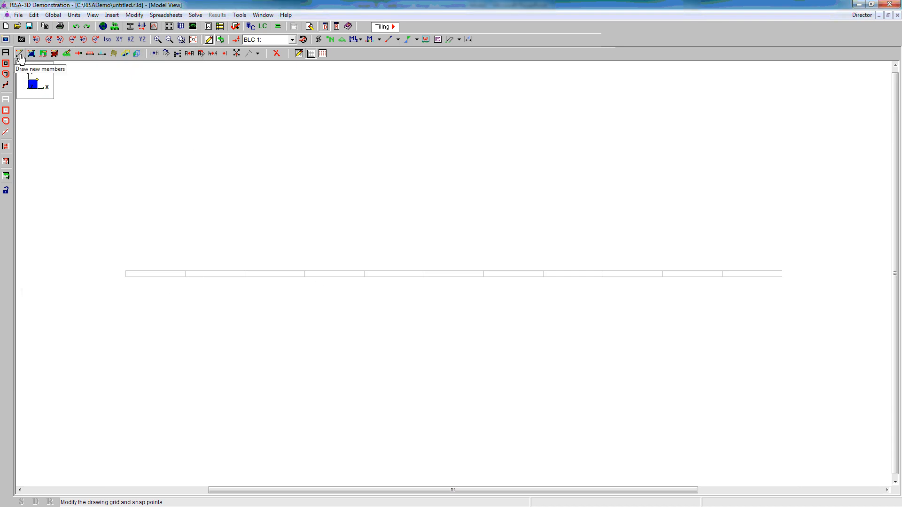
left_click(20, 53)
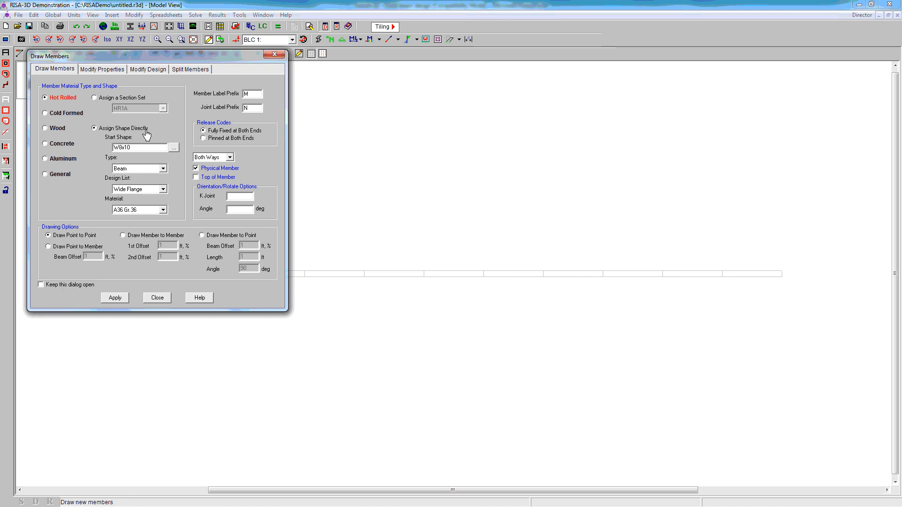
mouse_move(126, 156)
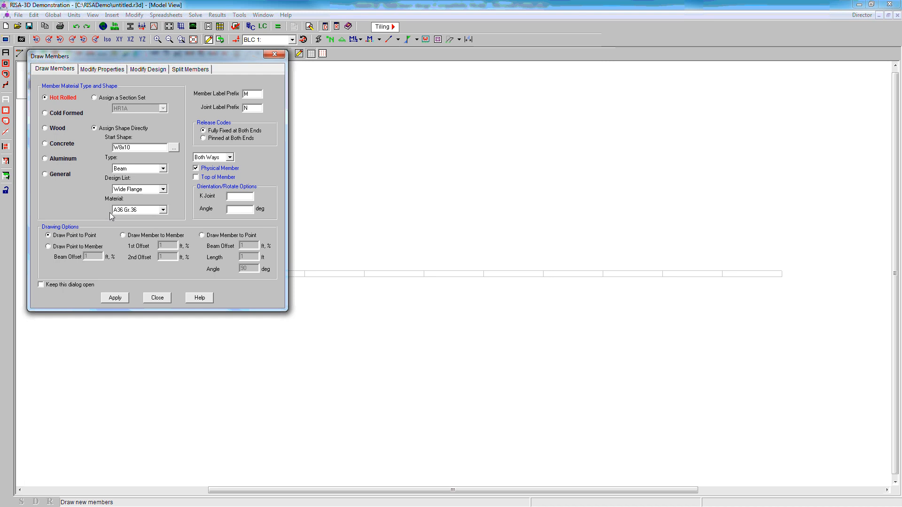
left_click(163, 210)
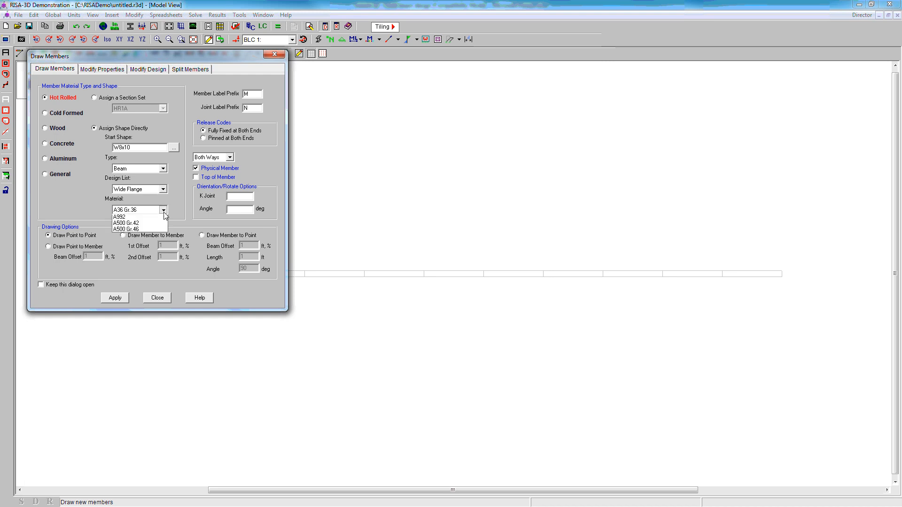
left_click(118, 217)
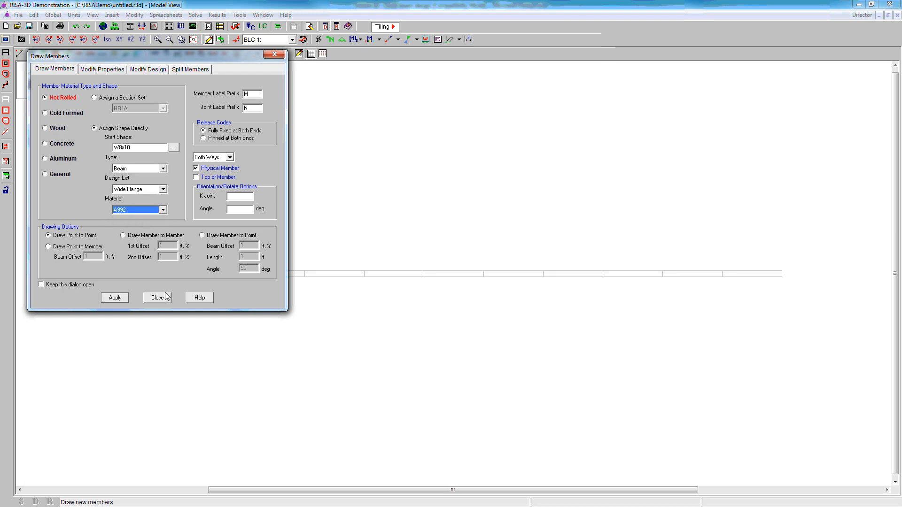
left_click(155, 297)
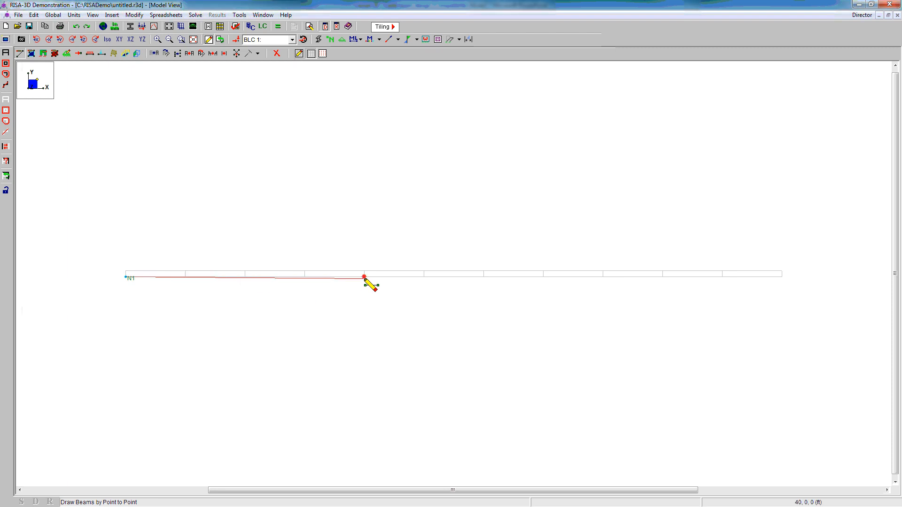
left_click(606, 279)
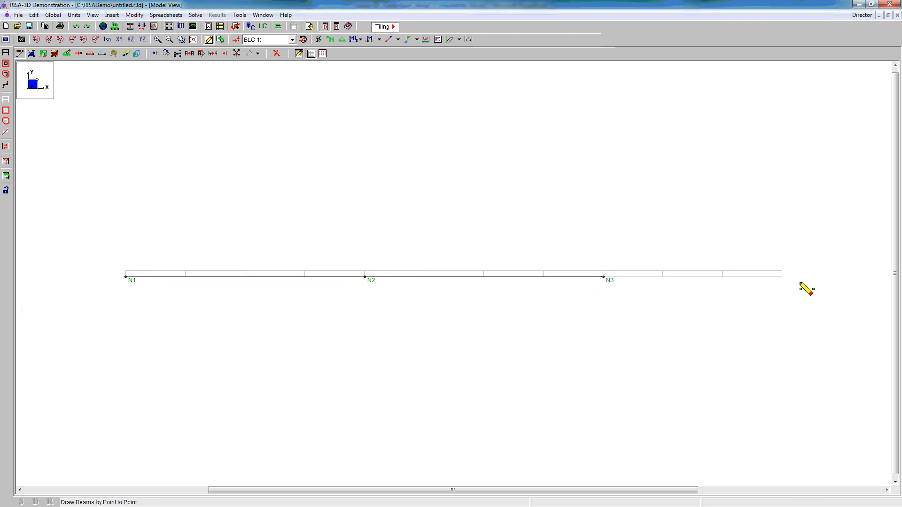
left_click(805, 289)
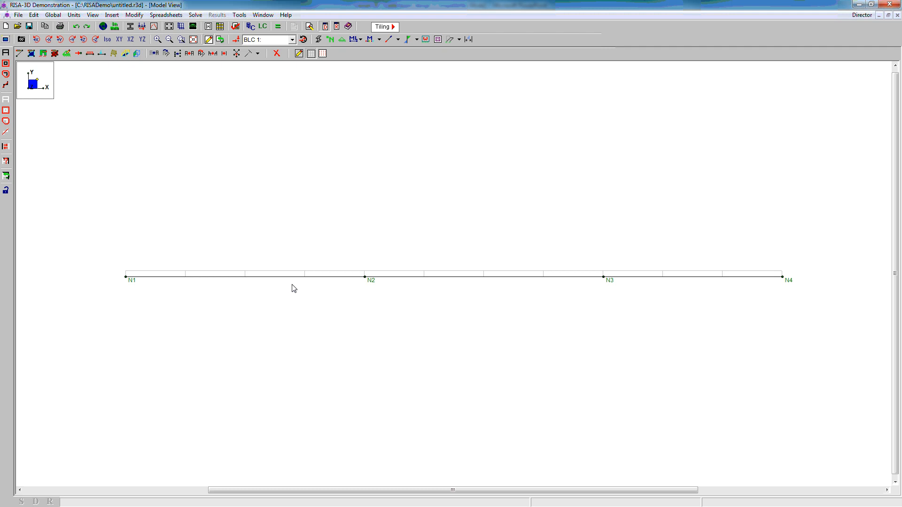
mouse_move(37, 80)
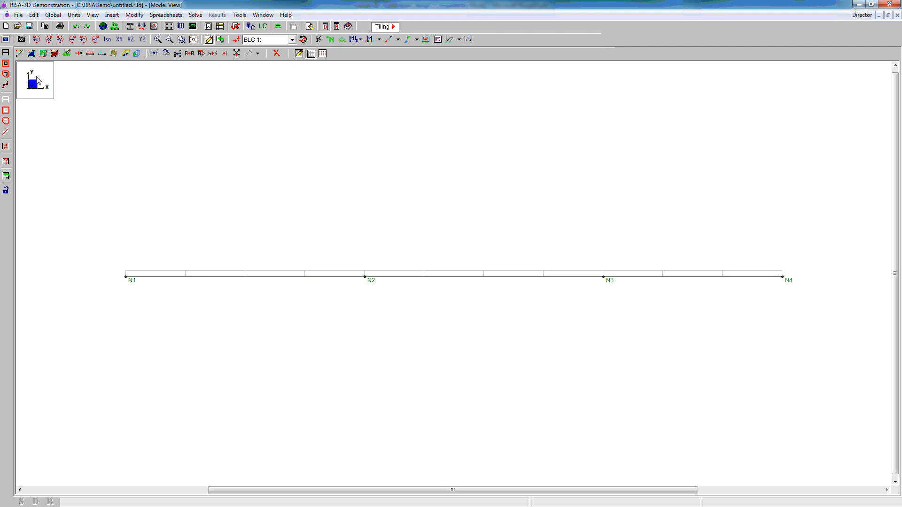
mouse_move(19, 54)
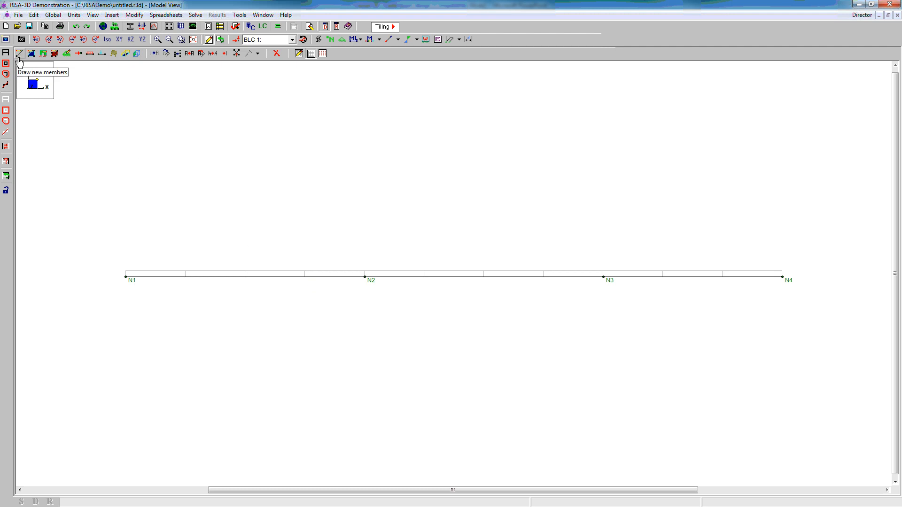
Enter 0 ft for top and bottom flange compression lengths, both marked for use
left_click(19, 53)
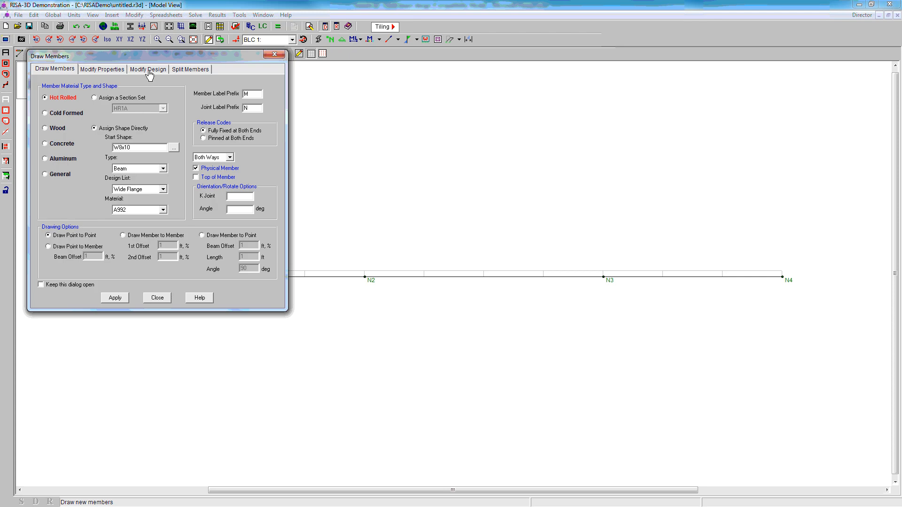
left_click(147, 69)
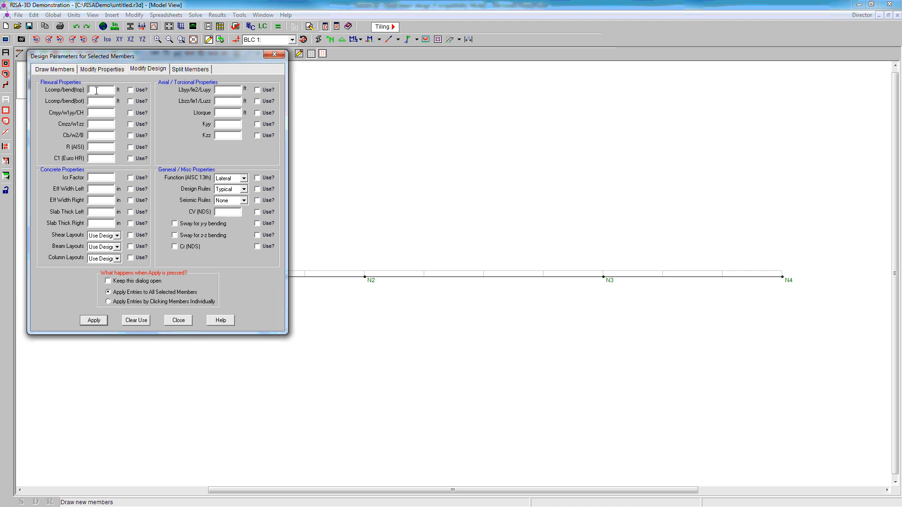
type("0")
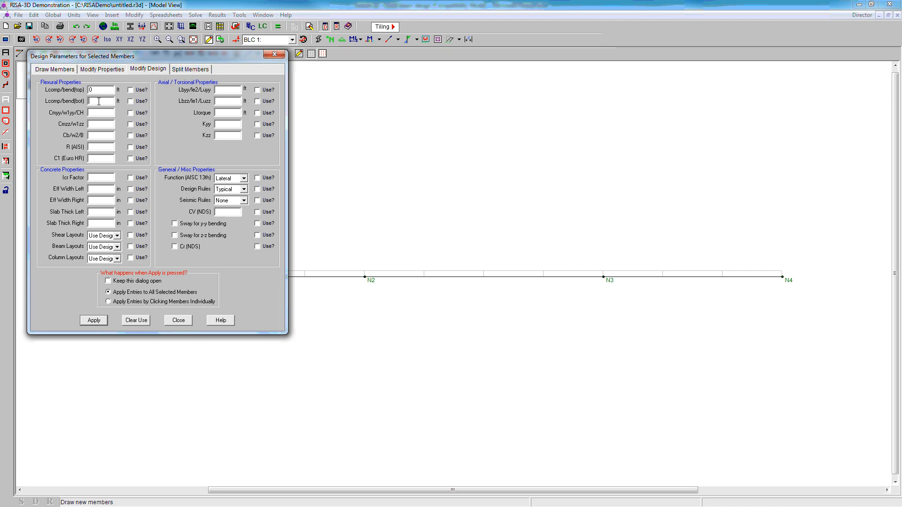
mouse_move(121, 105)
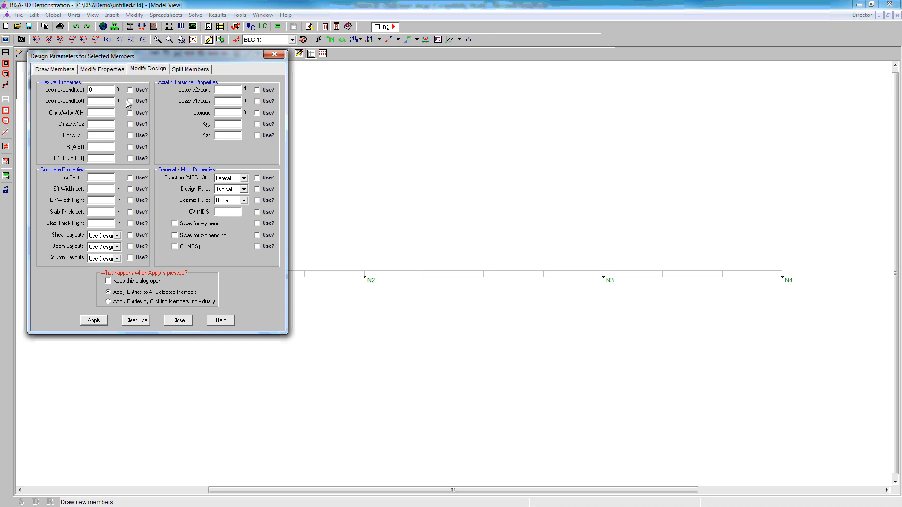
left_click(130, 89)
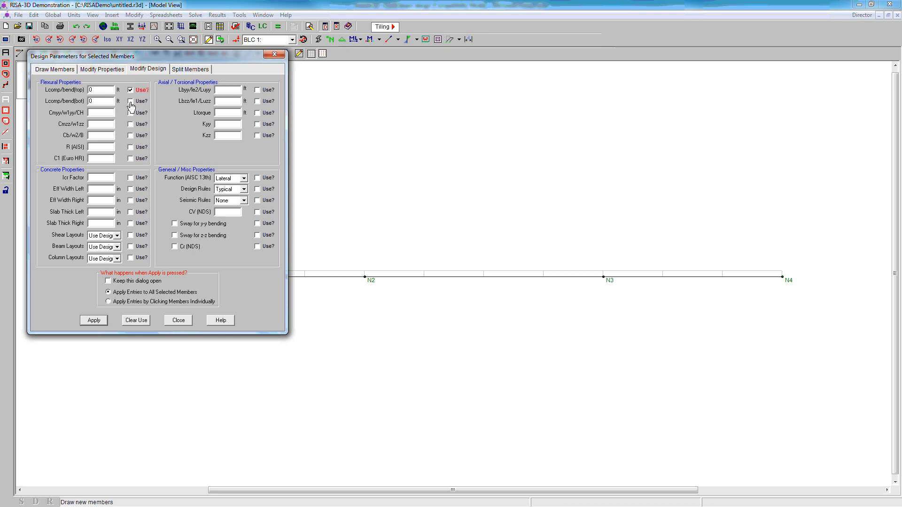
left_click(129, 101)
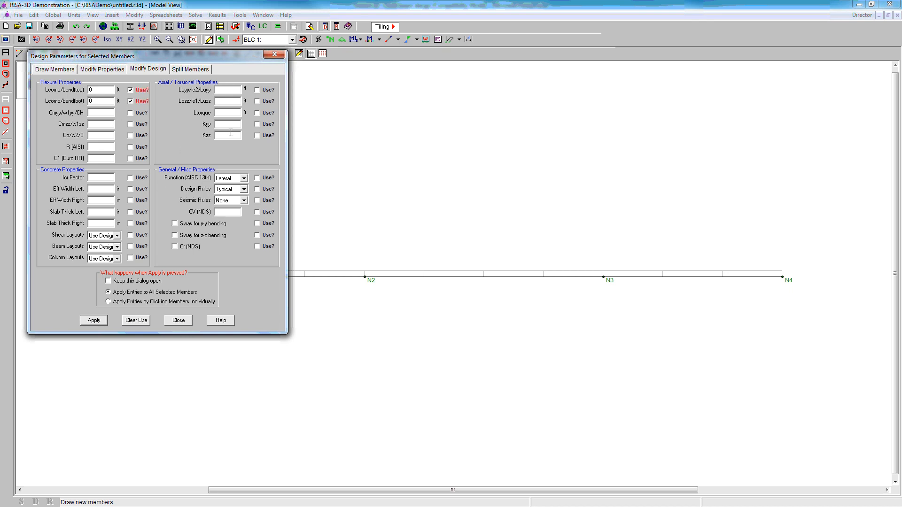
mouse_move(171, 269)
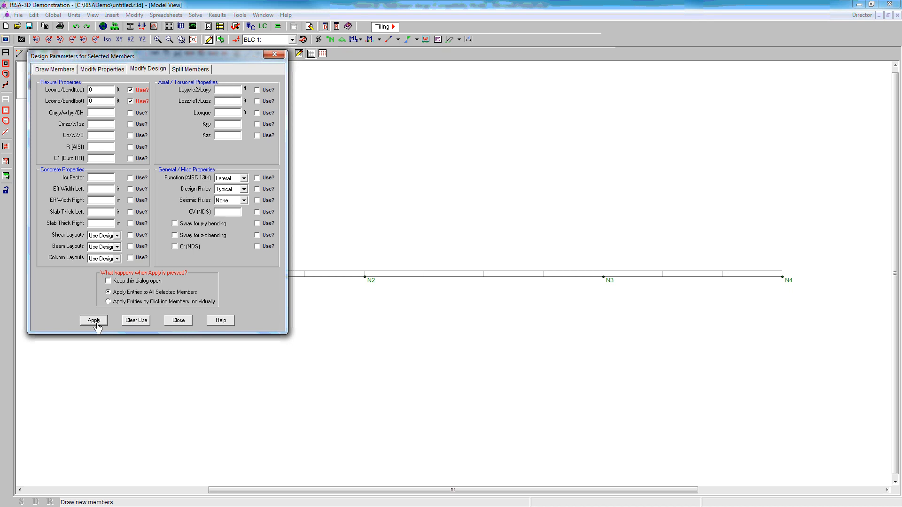
mouse_move(201, 300)
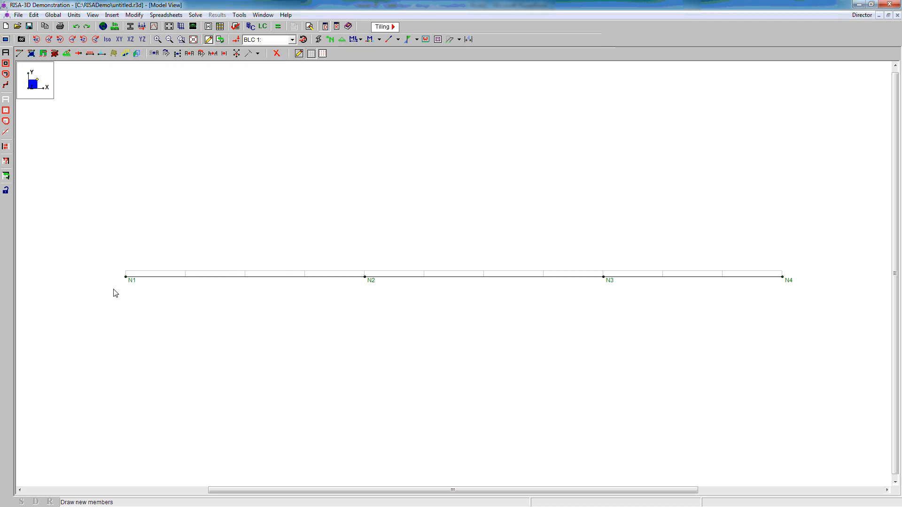
mouse_move(156, 244)
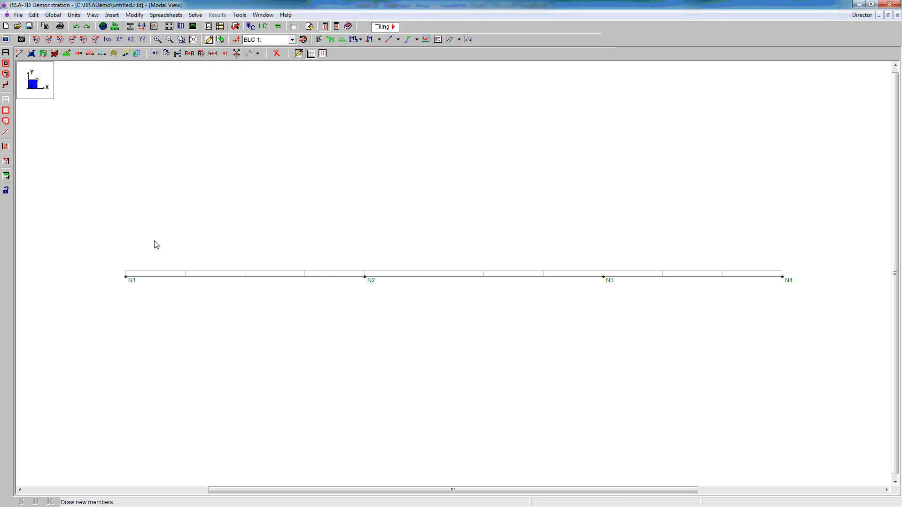
mouse_move(67, 53)
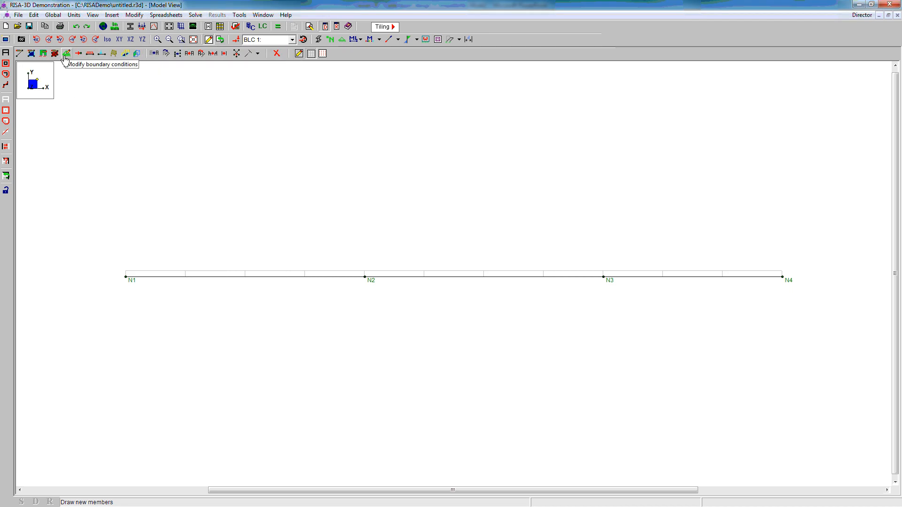
Assign fixed-based restraints to the beam joints, leaving N2, N3 and N4 free in X
left_click(66, 54)
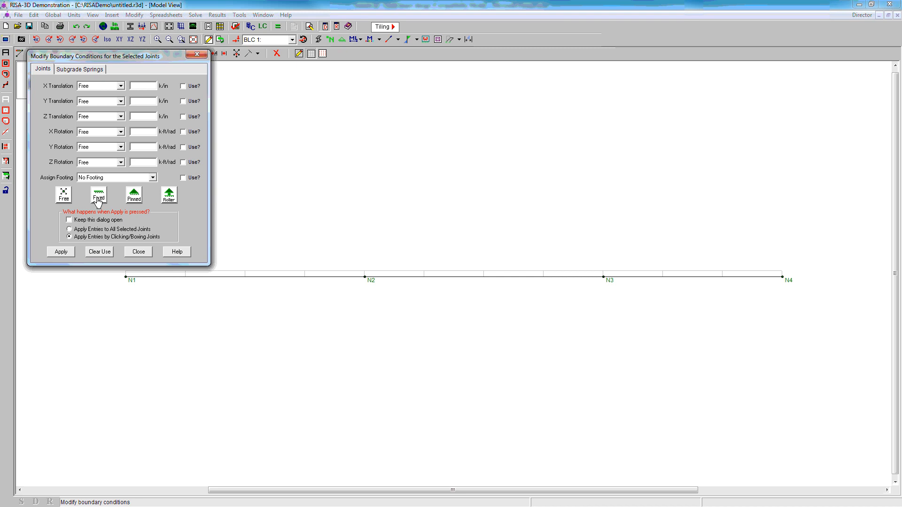
left_click(97, 195)
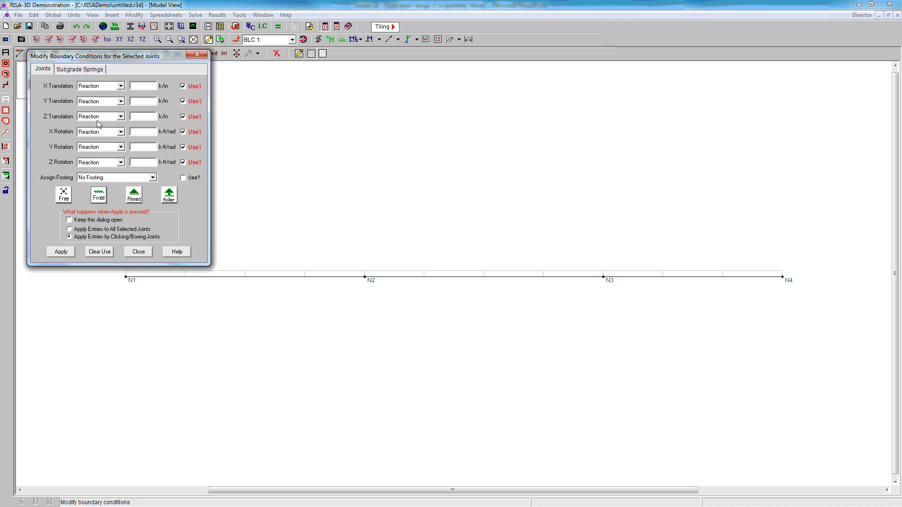
left_click(96, 116)
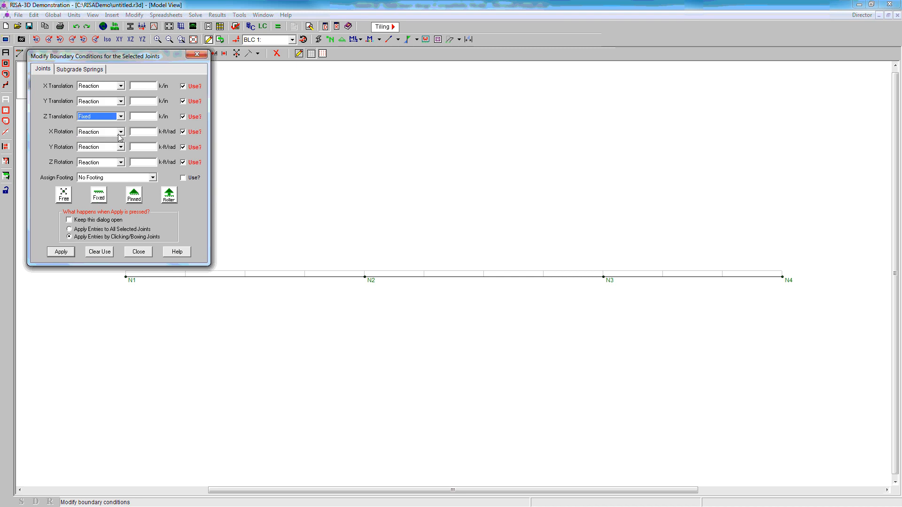
left_click(121, 162)
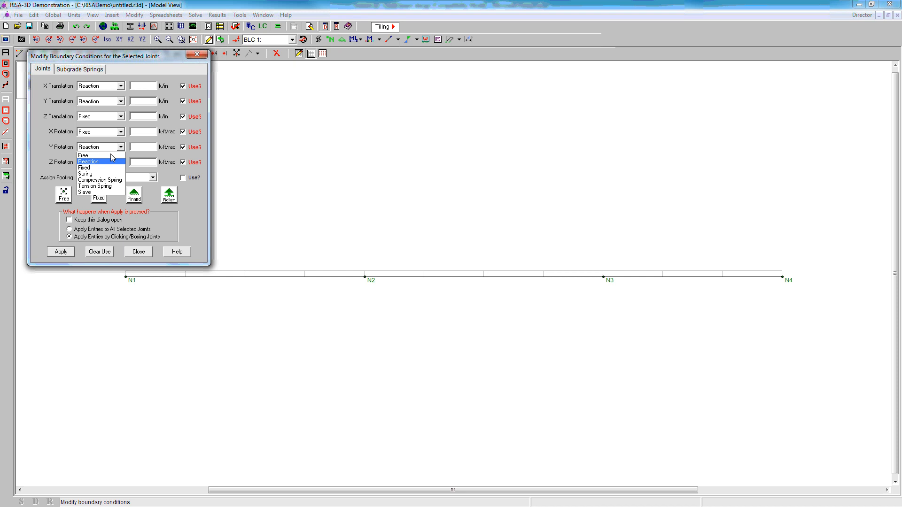
left_click(84, 167)
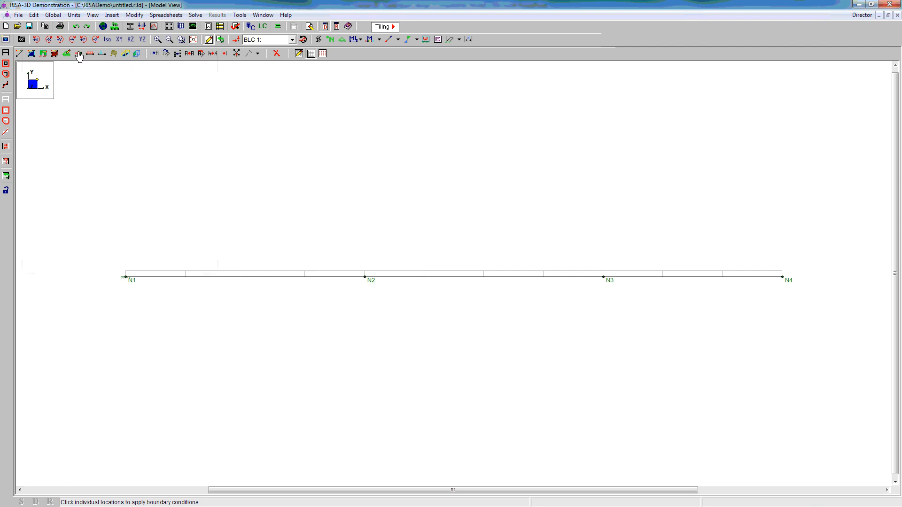
left_click(78, 53)
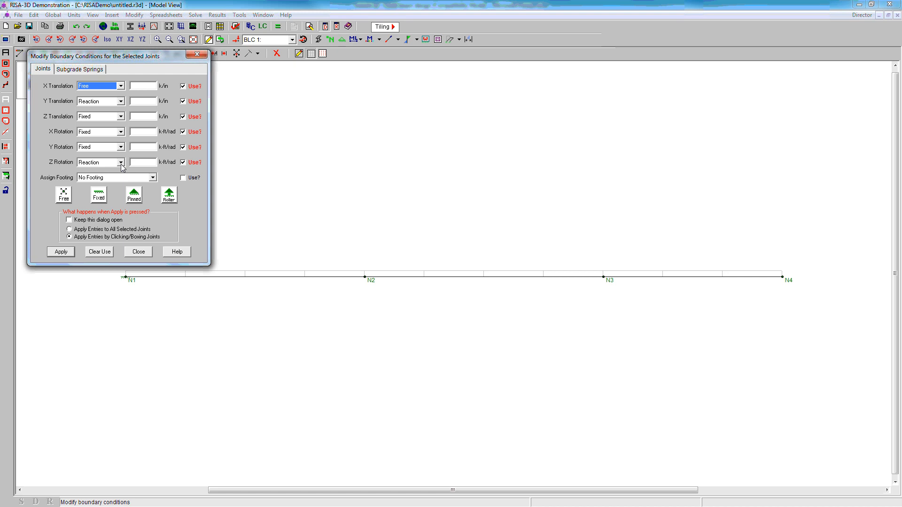
left_click(120, 161)
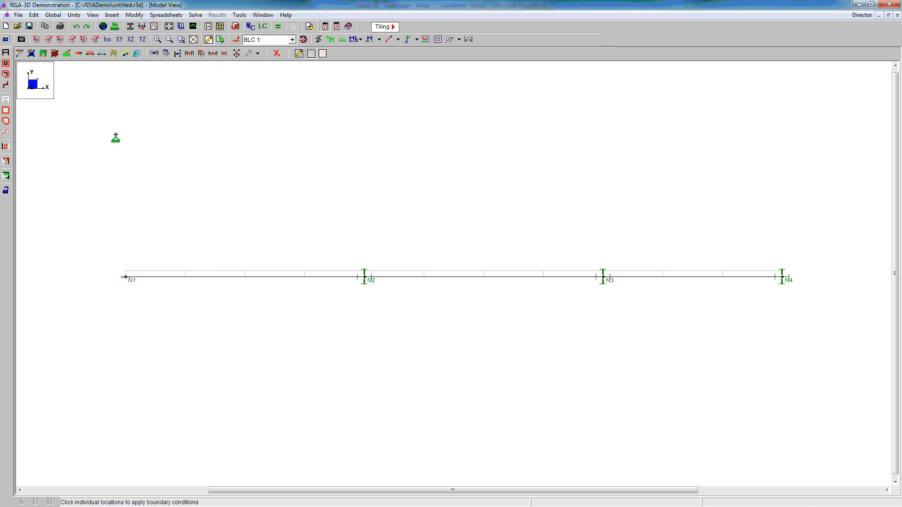
mouse_move(251, 27)
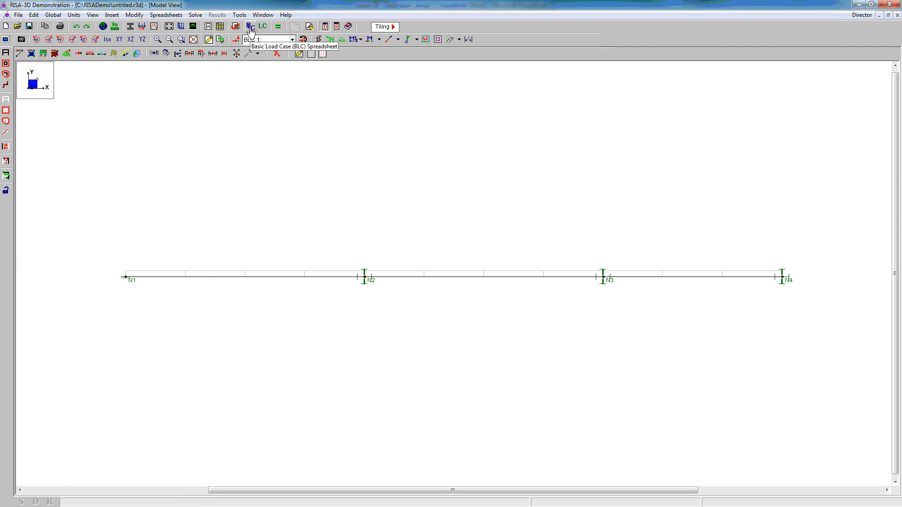
Add load cases Dead (Y gravity -1.2, category DL) and Live (category LL)
left_click(250, 27)
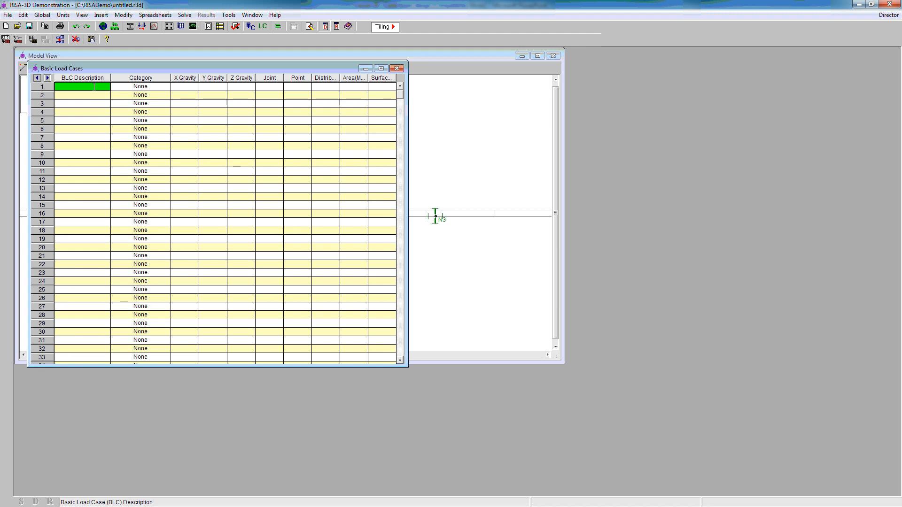
type("Dead")
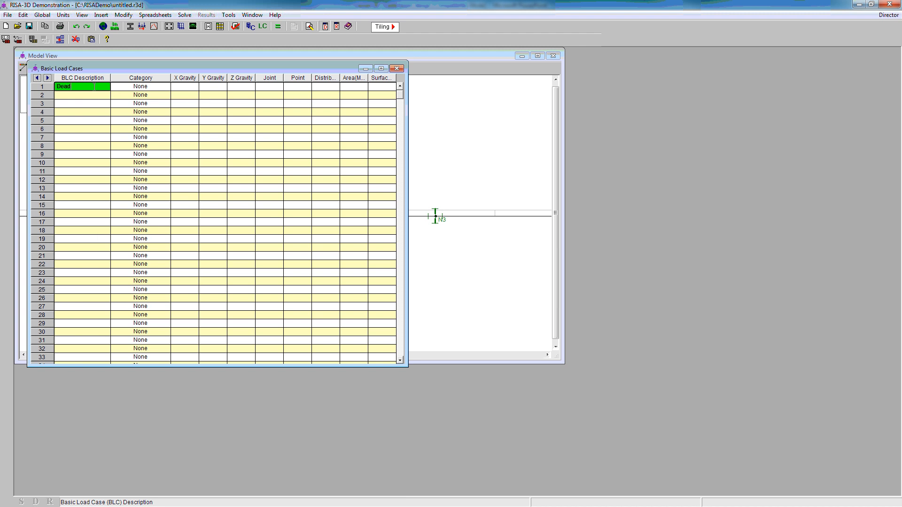
left_click(213, 87)
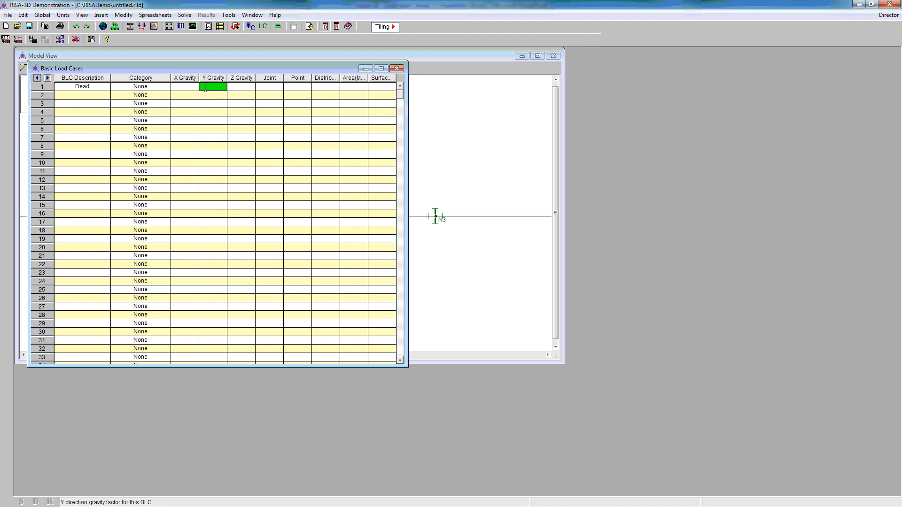
type("1.2")
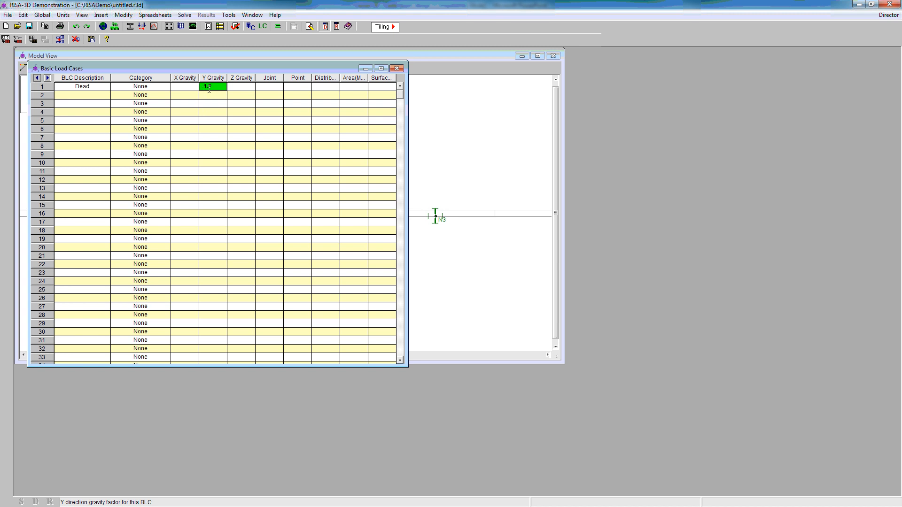
left_click(82, 94)
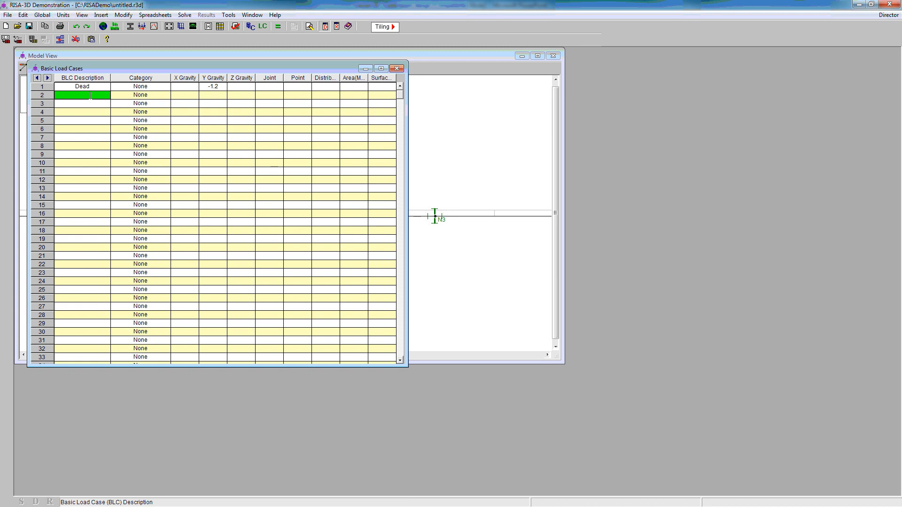
type("Live")
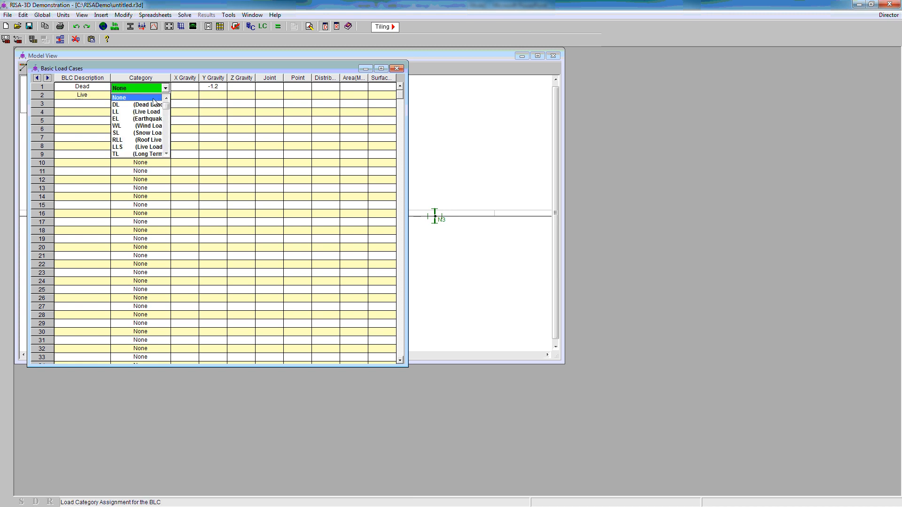
left_click(115, 104)
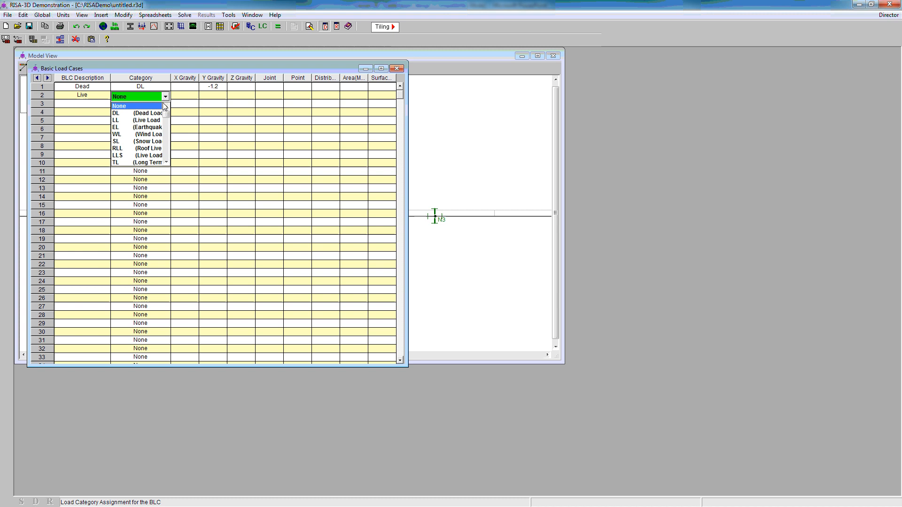
left_click(117, 119)
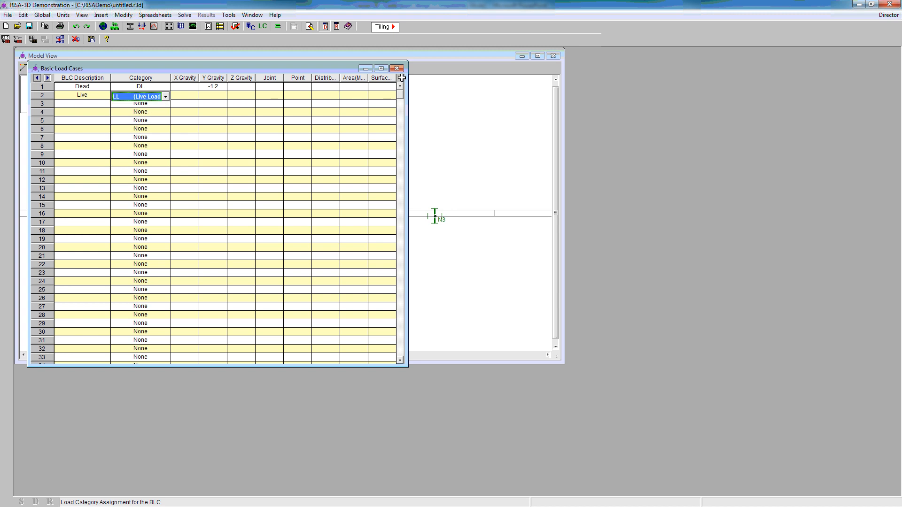
left_click(397, 67)
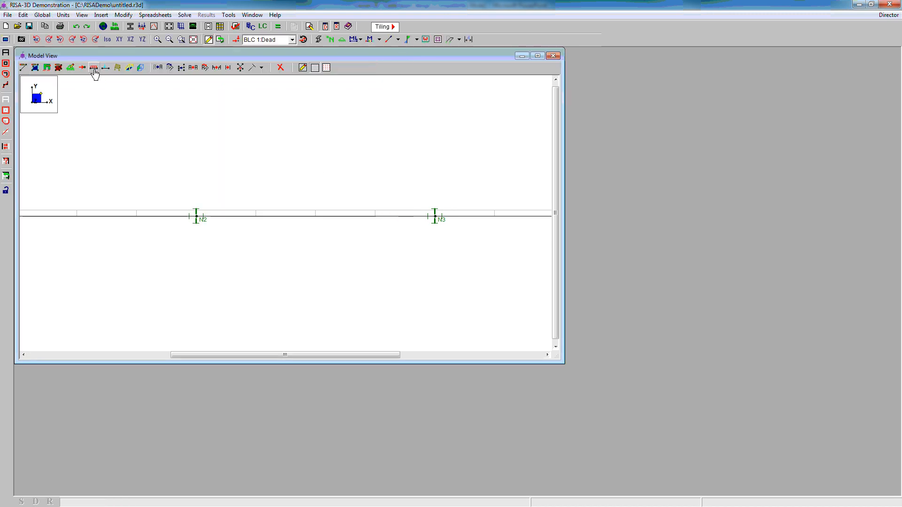
Apply a -1.67 k/ft distributed dead load along the beam
left_click(94, 67)
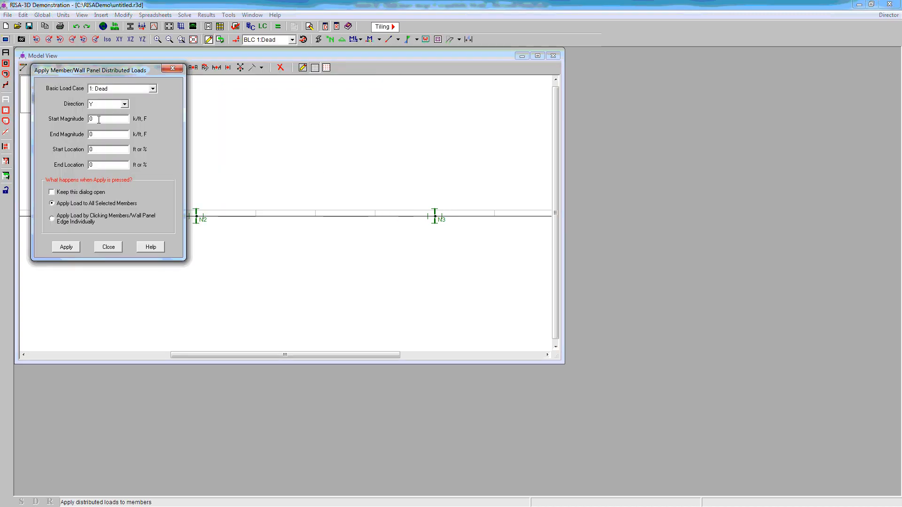
left_click(108, 118)
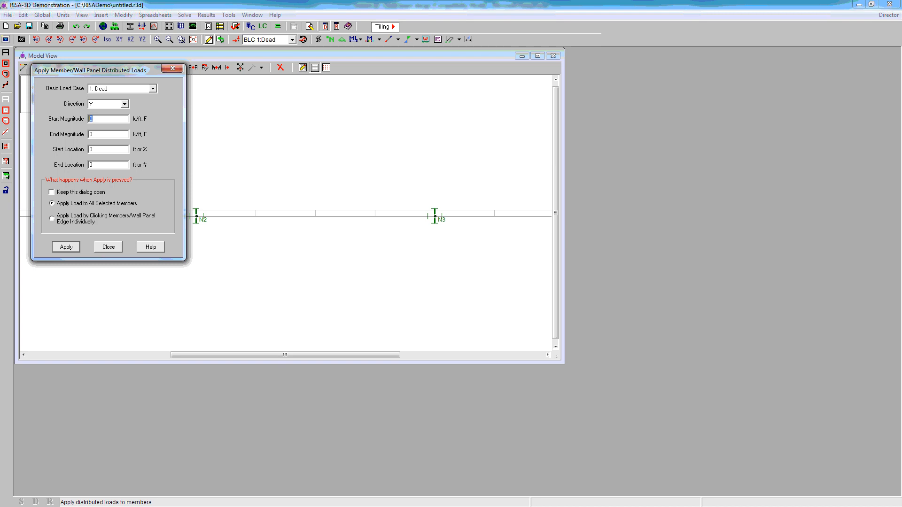
type("-1.67")
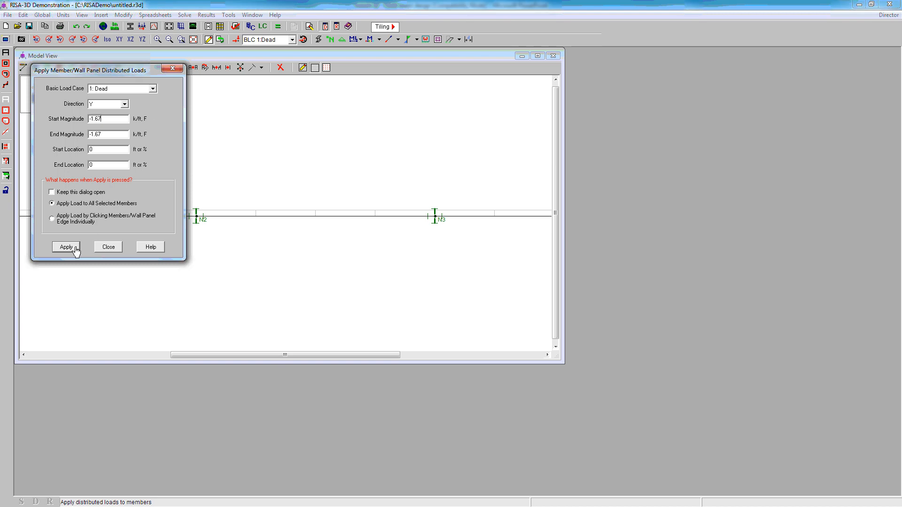
mouse_move(109, 212)
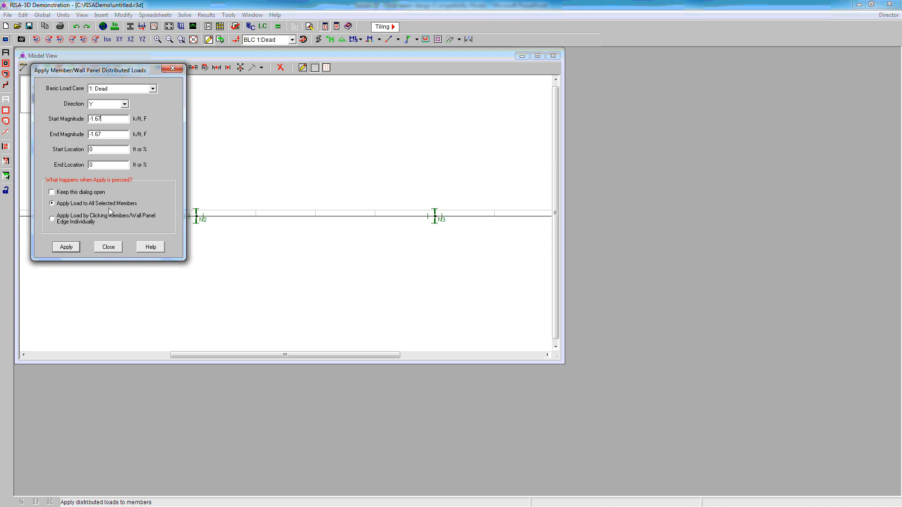
mouse_move(85, 238)
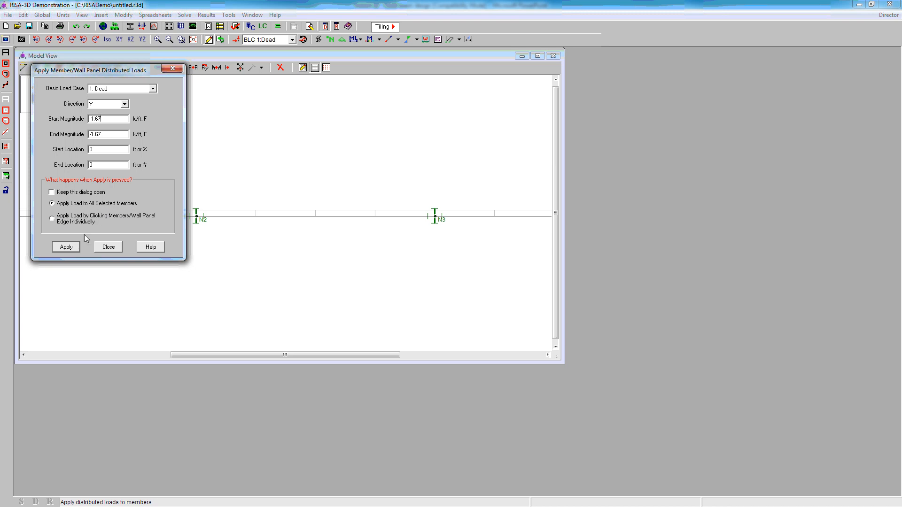
left_click(66, 246)
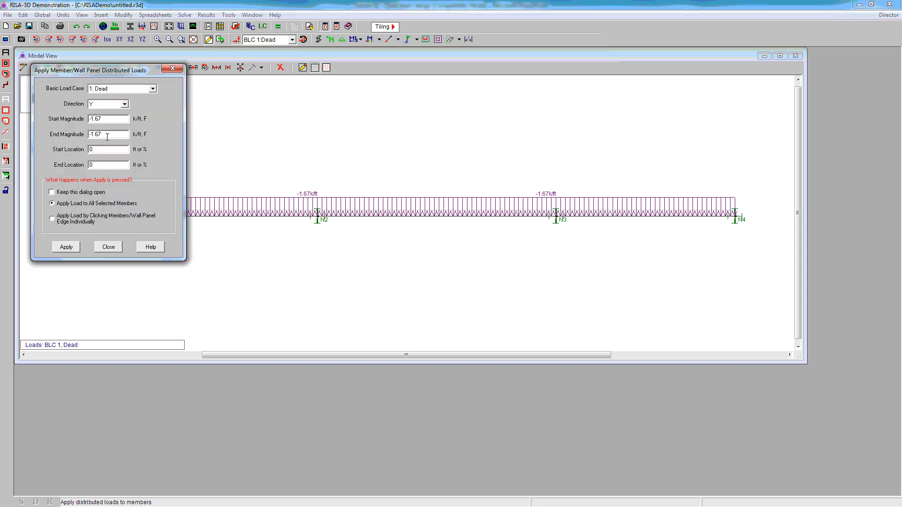
Apply a -1 k/ft distributed load to the beam in the Live case
left_click(152, 88)
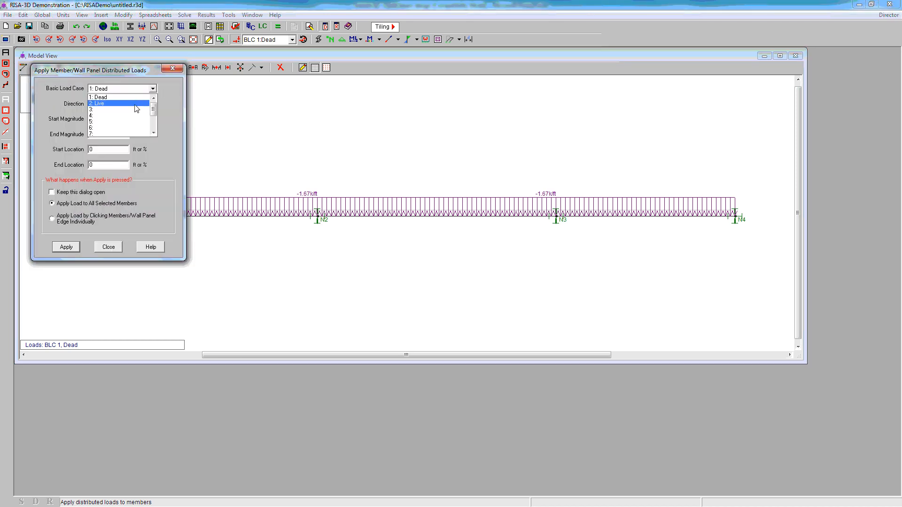
left_click(97, 103)
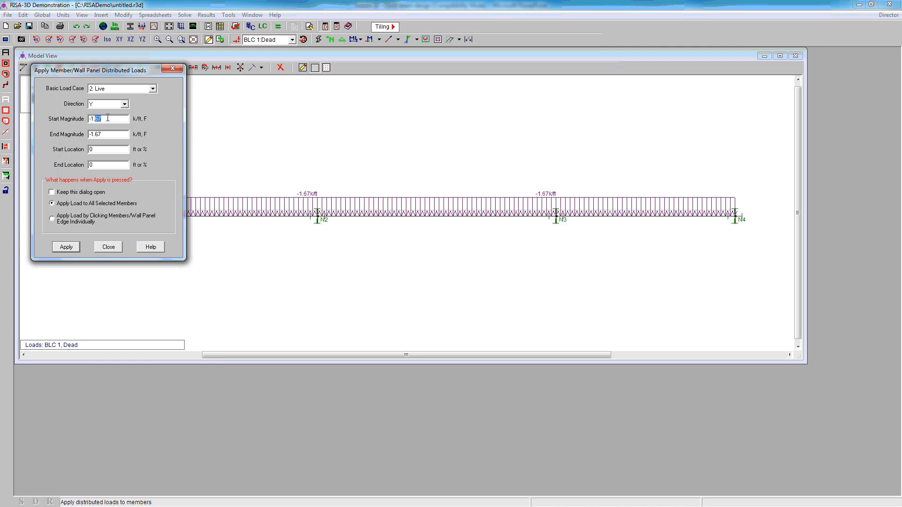
left_click(66, 246)
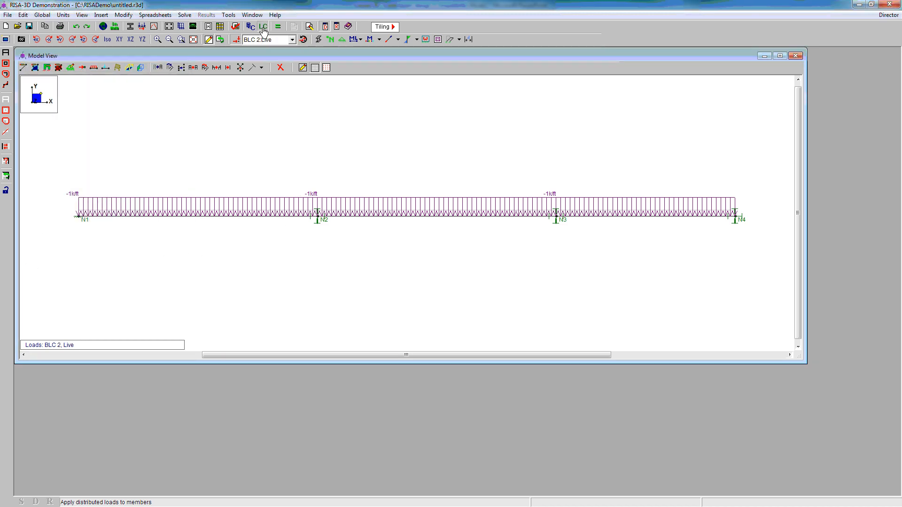
Generate 2010 ASCE Strength load combinations with roof live, snow and rain loads excluded
left_click(263, 27)
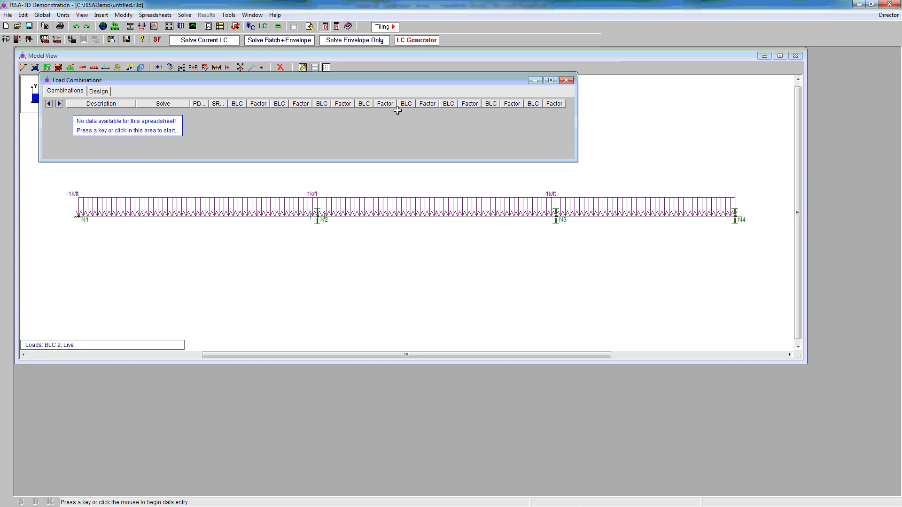
left_click(416, 40)
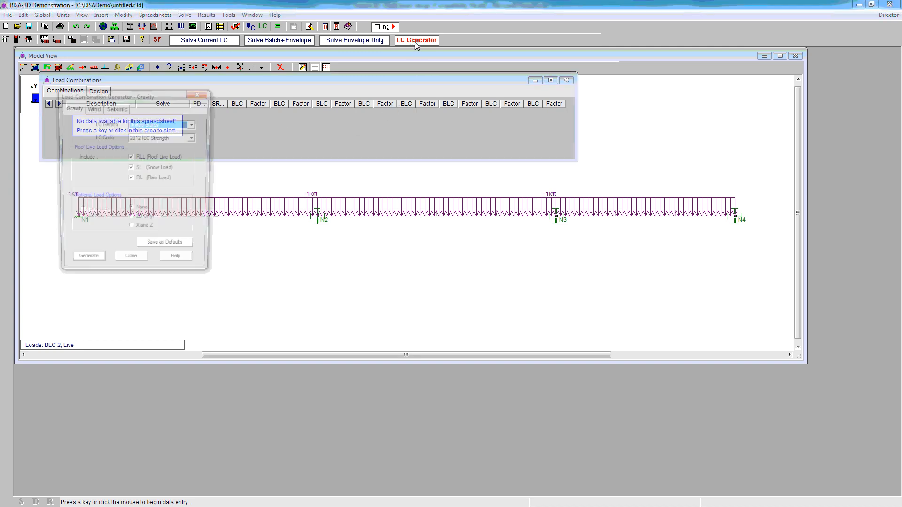
left_click(194, 137)
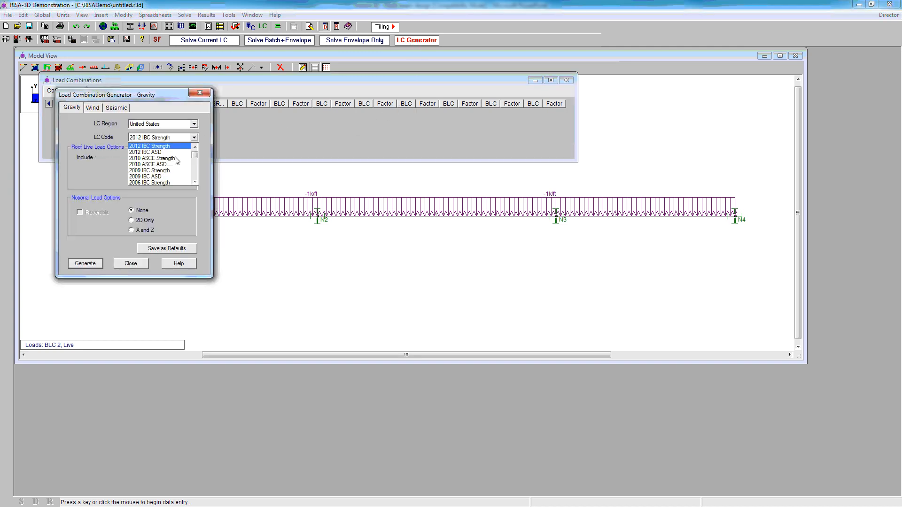
mouse_move(152, 158)
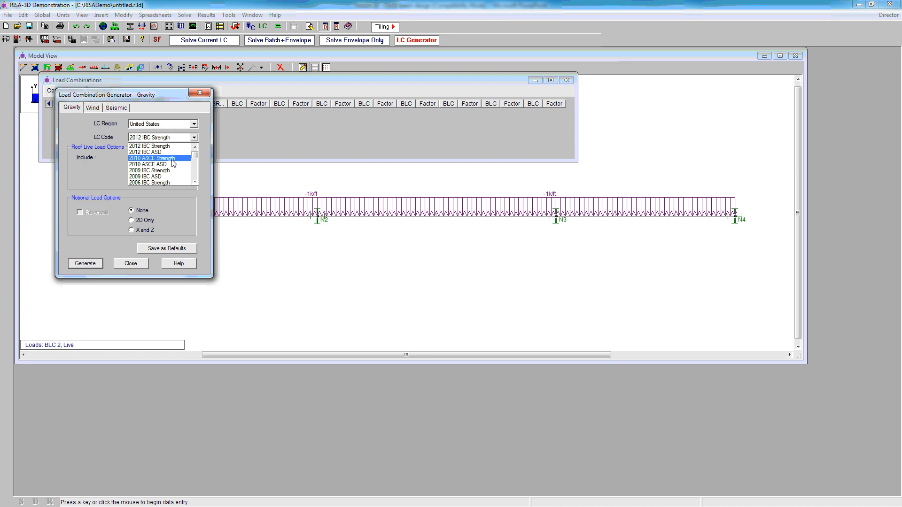
left_click(152, 157)
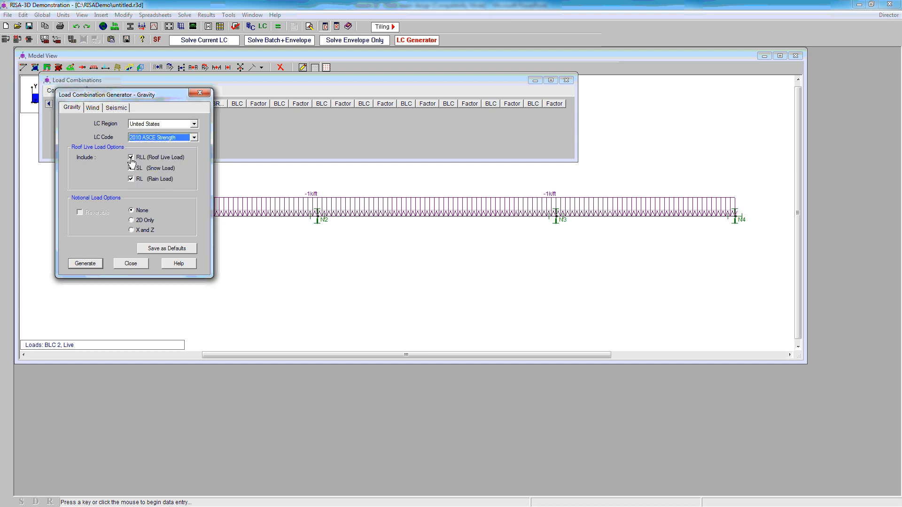
left_click(131, 157)
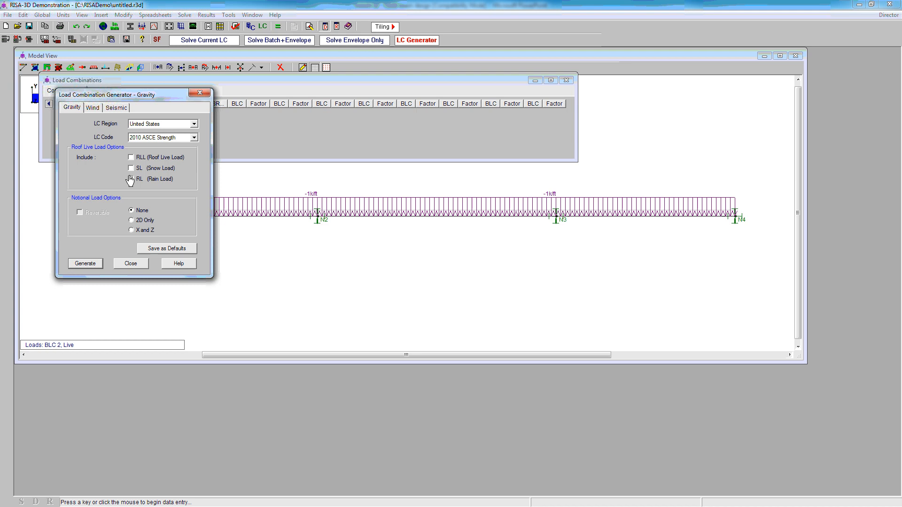
mouse_move(90, 268)
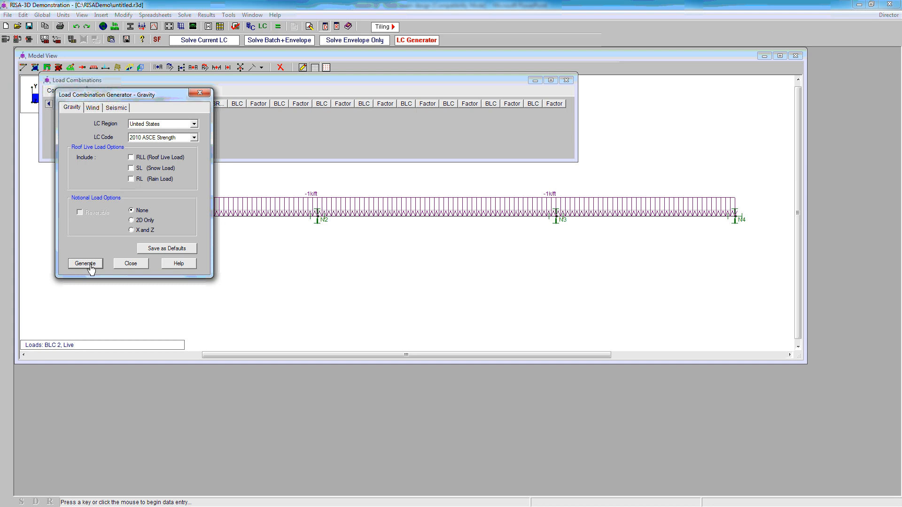
left_click(85, 263)
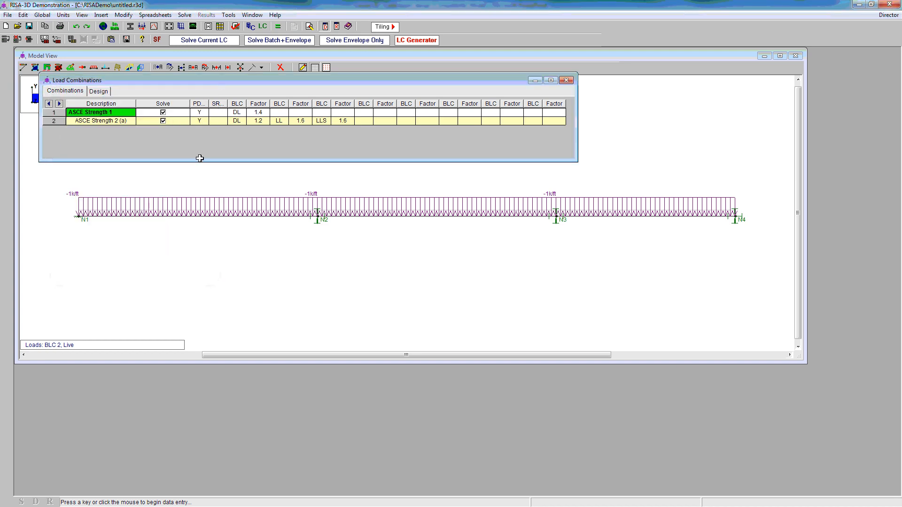
mouse_move(227, 150)
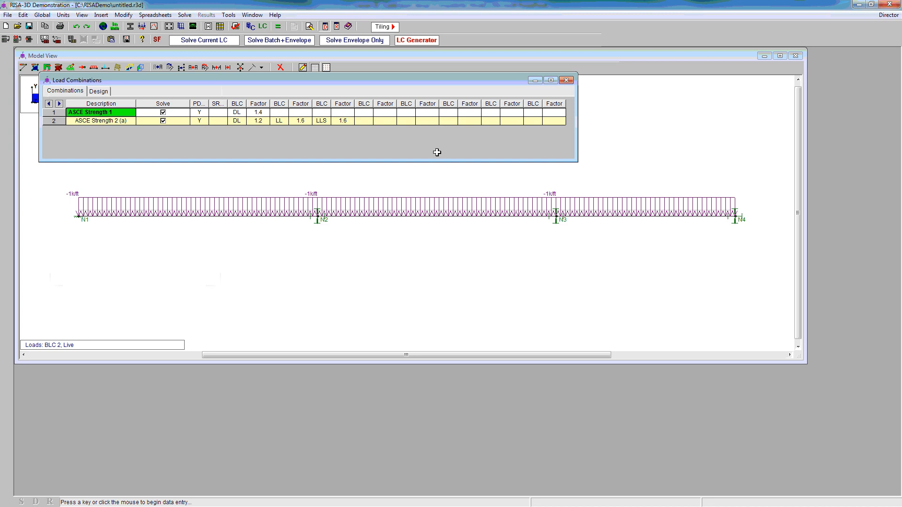
Solve the model for single load combination 2, ASCE Strength 2 (a)
left_click(566, 80)
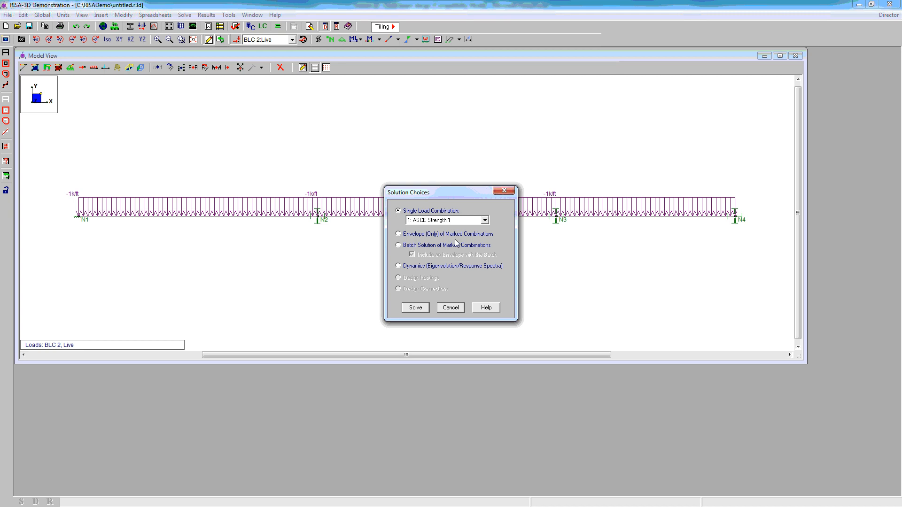
mouse_move(436, 239)
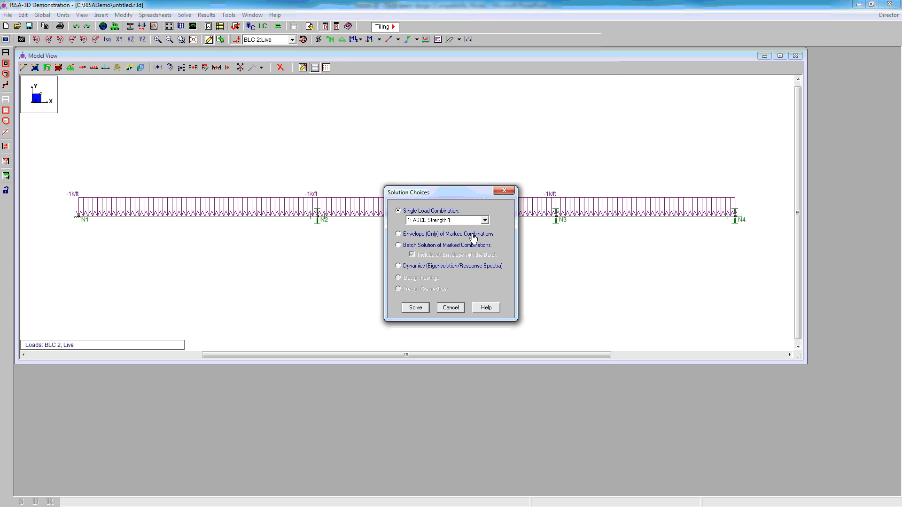
mouse_move(486, 235)
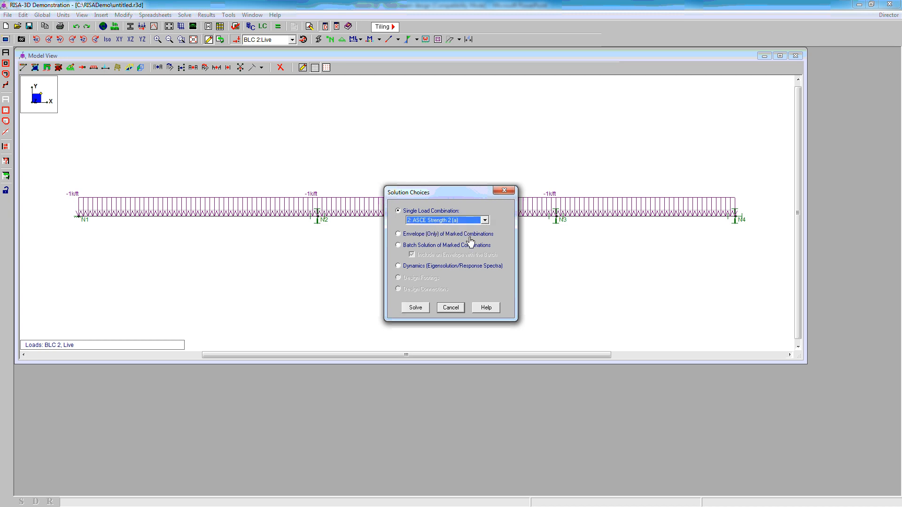
mouse_move(419, 311)
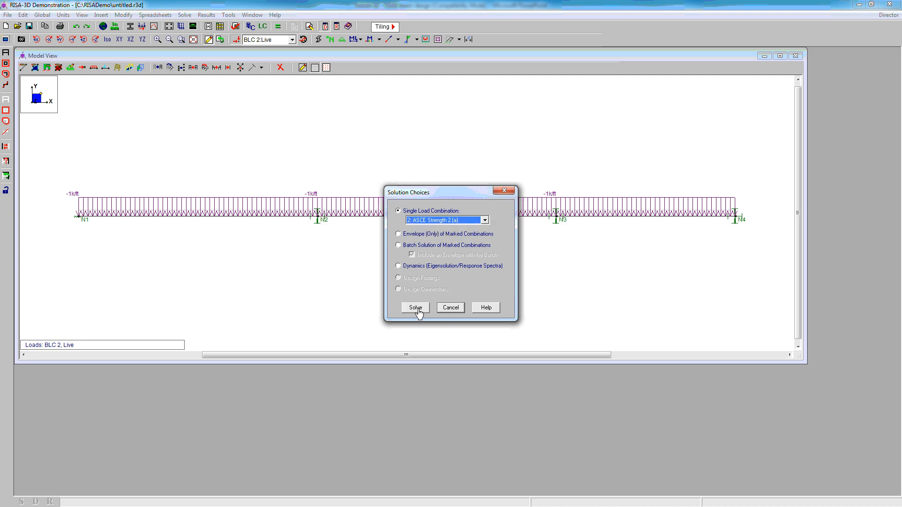
left_click(414, 307)
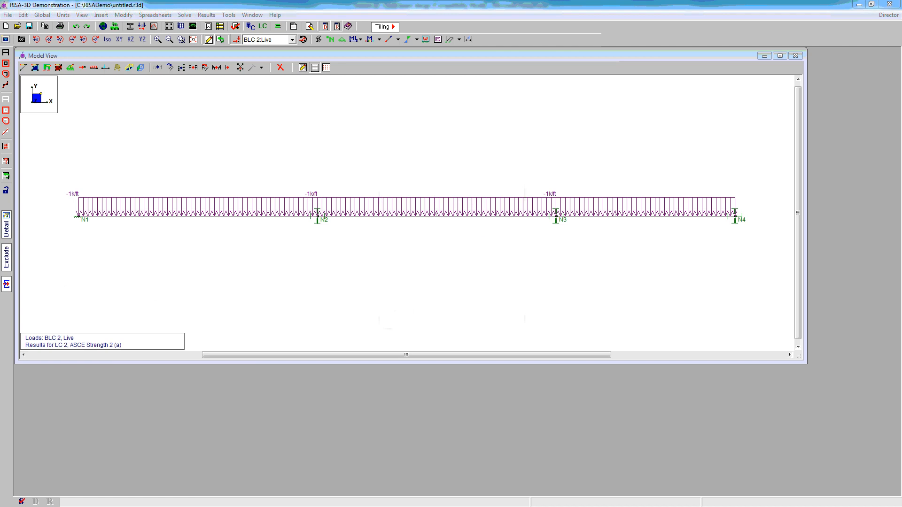
Display the Suggested Design results, which list W24x55 for members M1–M3
left_click(206, 15)
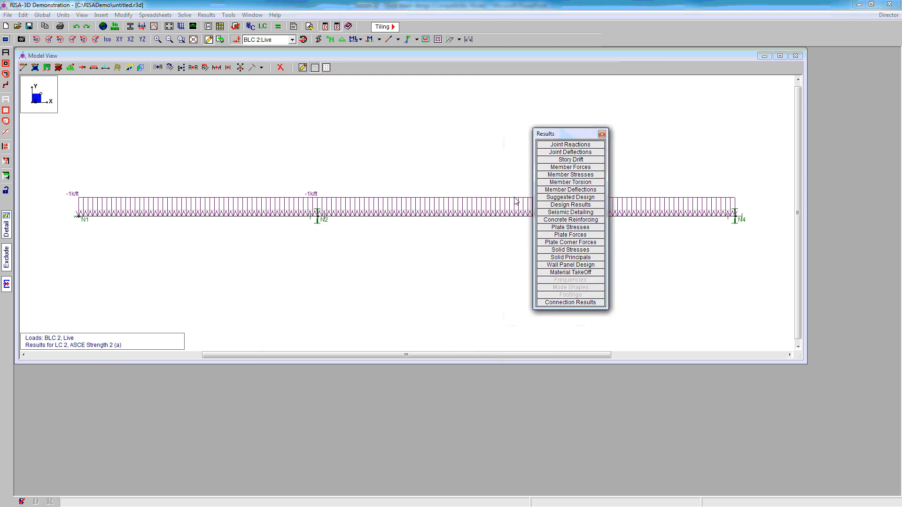
mouse_move(593, 208)
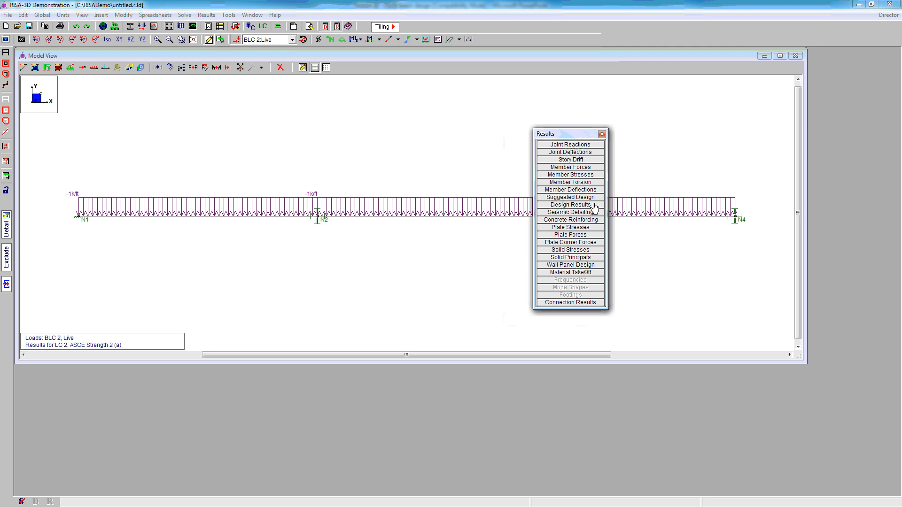
mouse_move(569, 202)
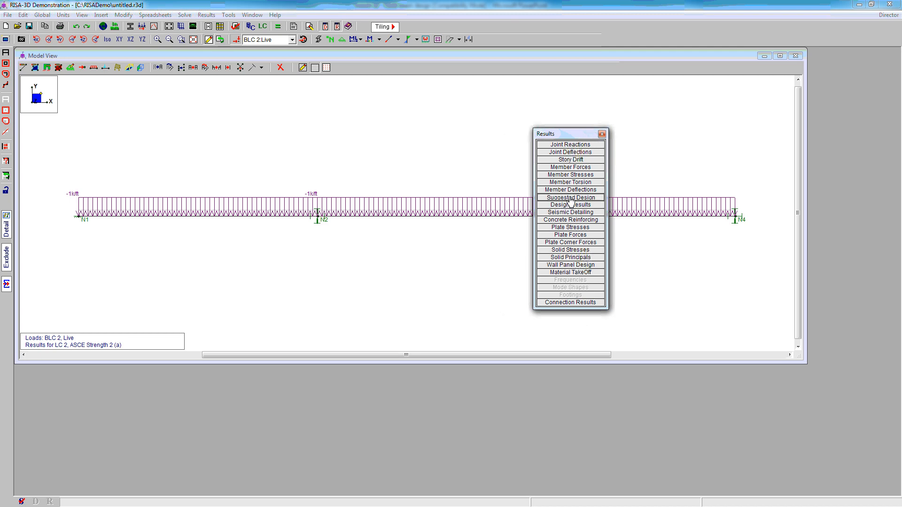
left_click(569, 198)
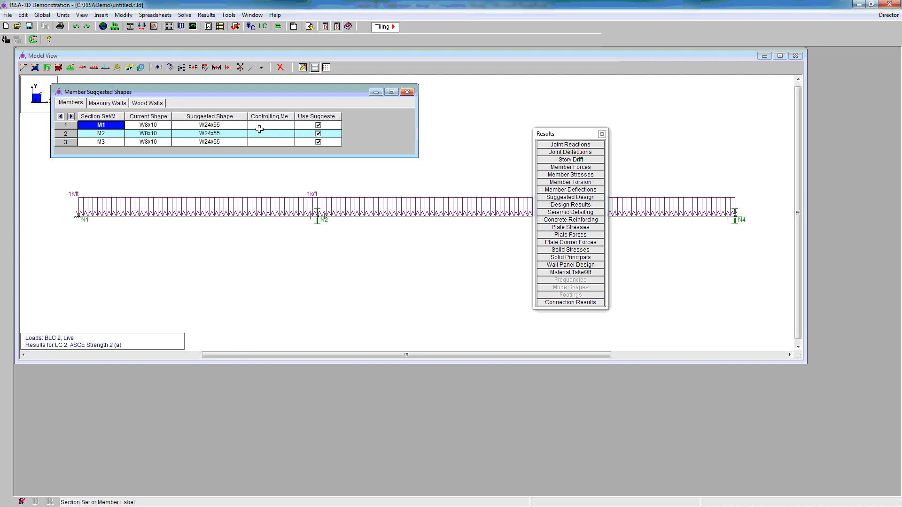
mouse_move(187, 138)
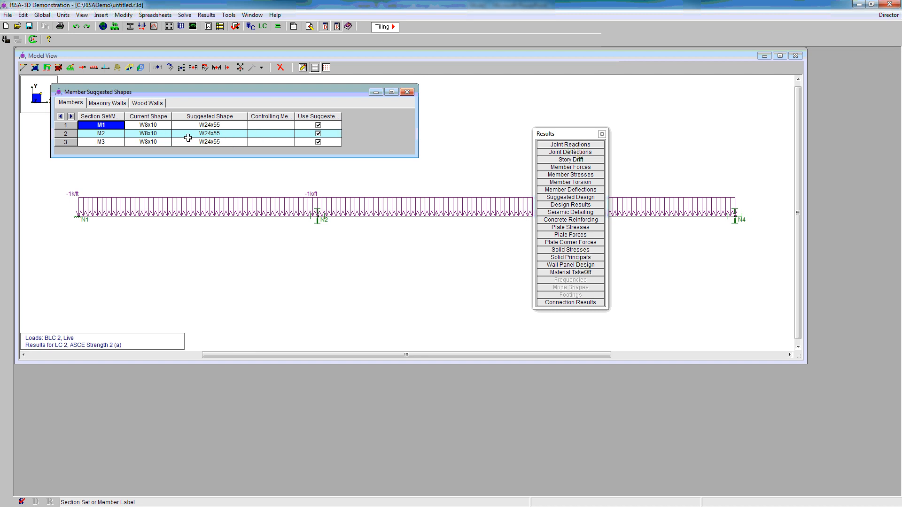
Re-solve using the suggested W24x55 shapes, clearing old results, and close the suggestions table
right_click(209, 134)
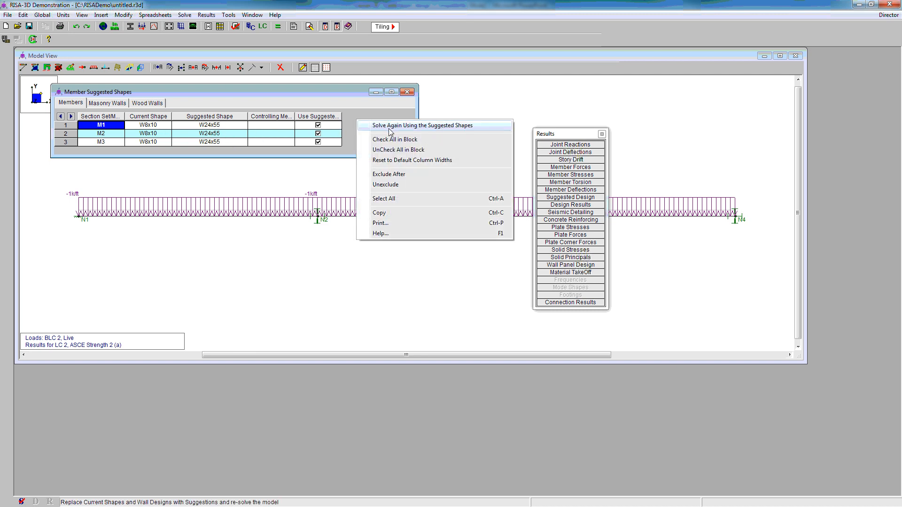
mouse_move(349, 126)
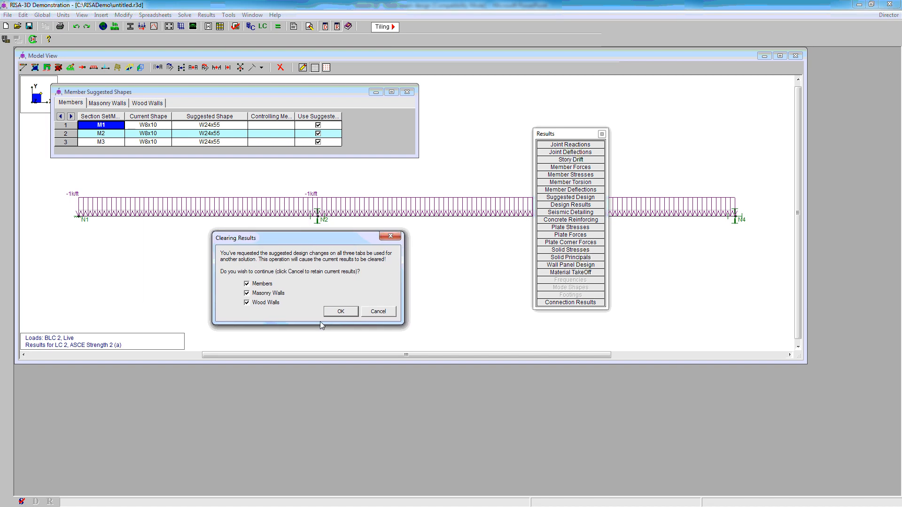
left_click(340, 311)
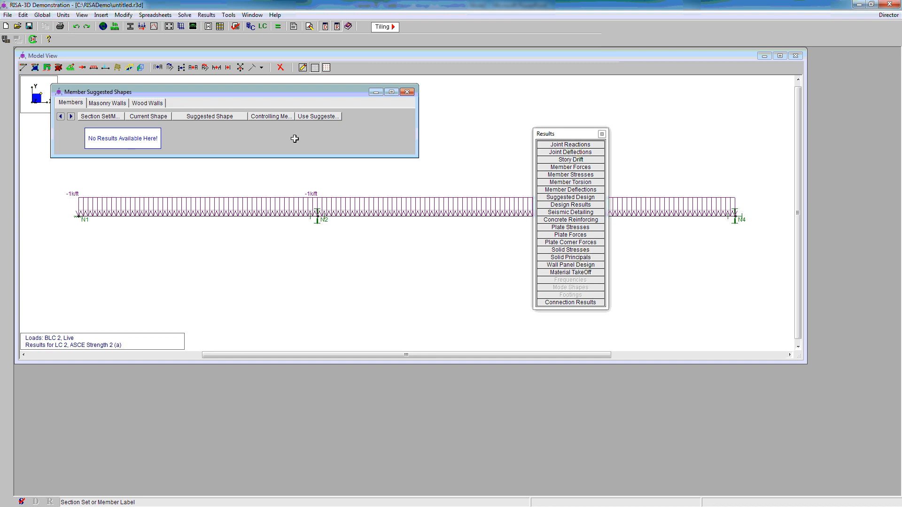
mouse_move(407, 92)
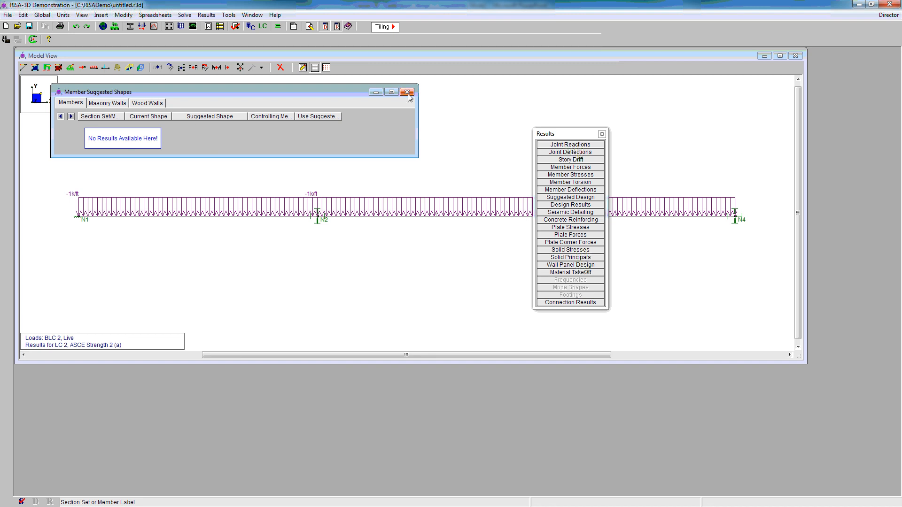
left_click(408, 92)
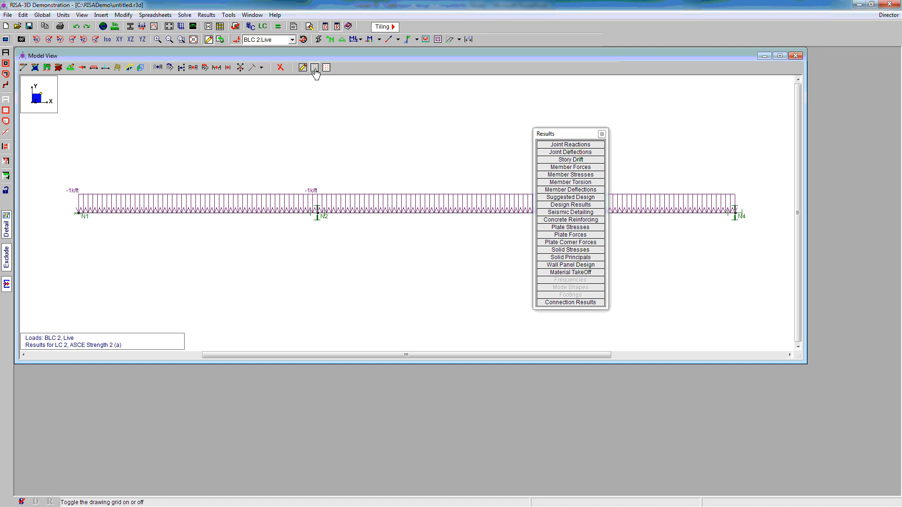
mouse_move(268, 62)
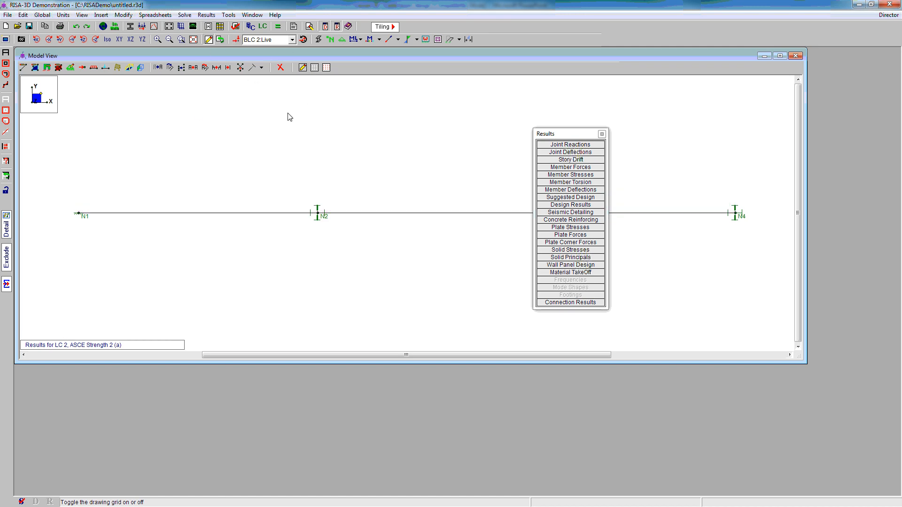
mouse_move(584, 138)
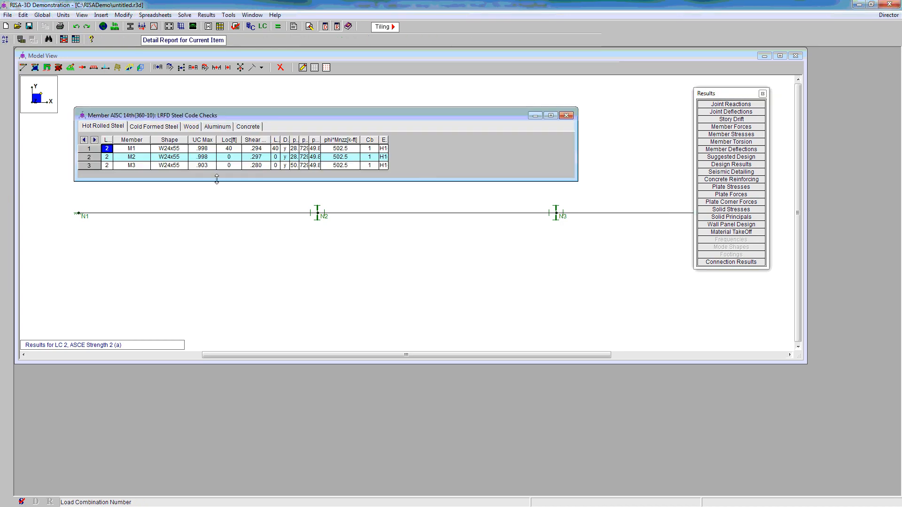
mouse_move(175, 157)
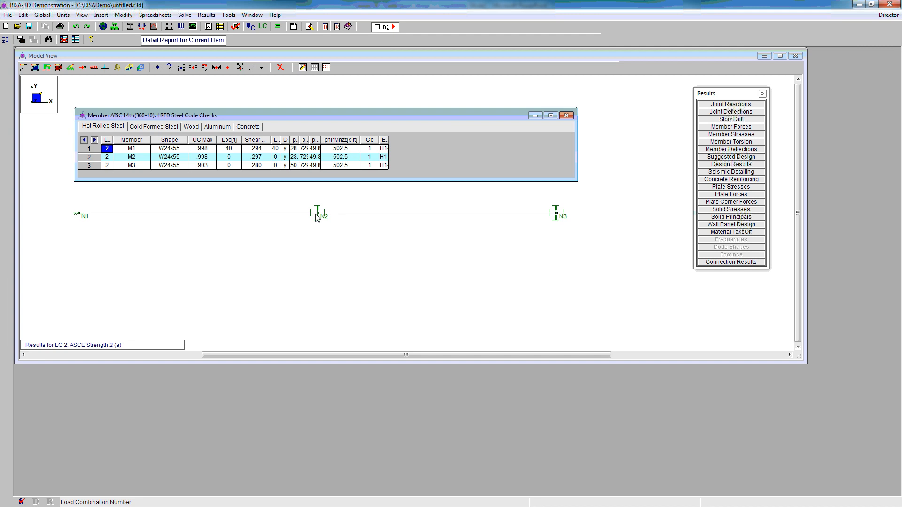
mouse_move(322, 215)
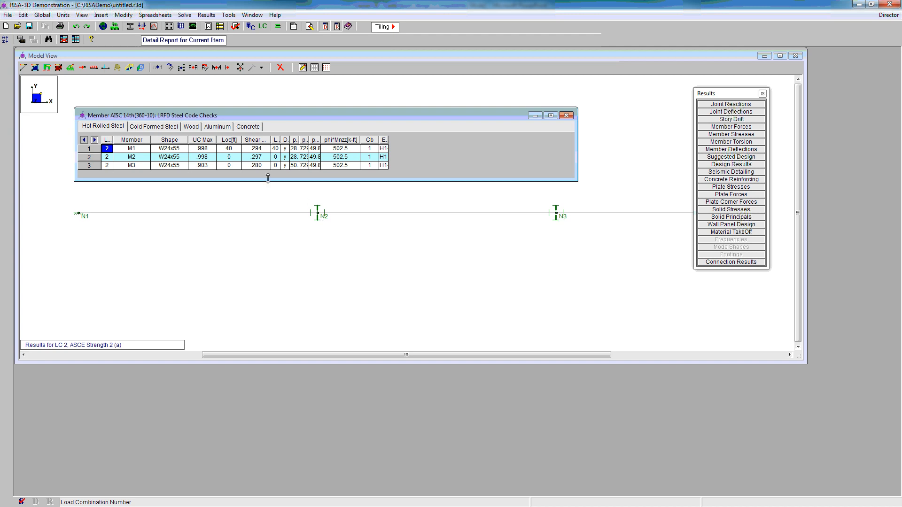
mouse_move(254, 148)
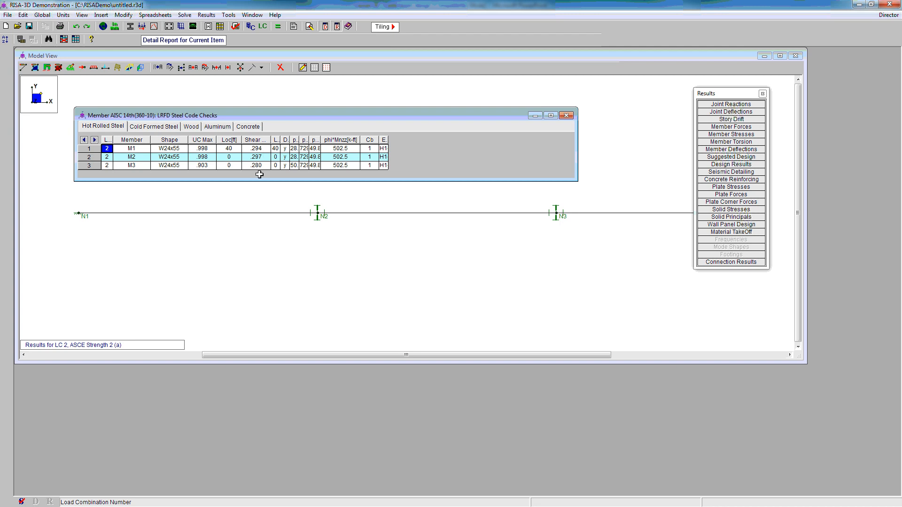
mouse_move(258, 163)
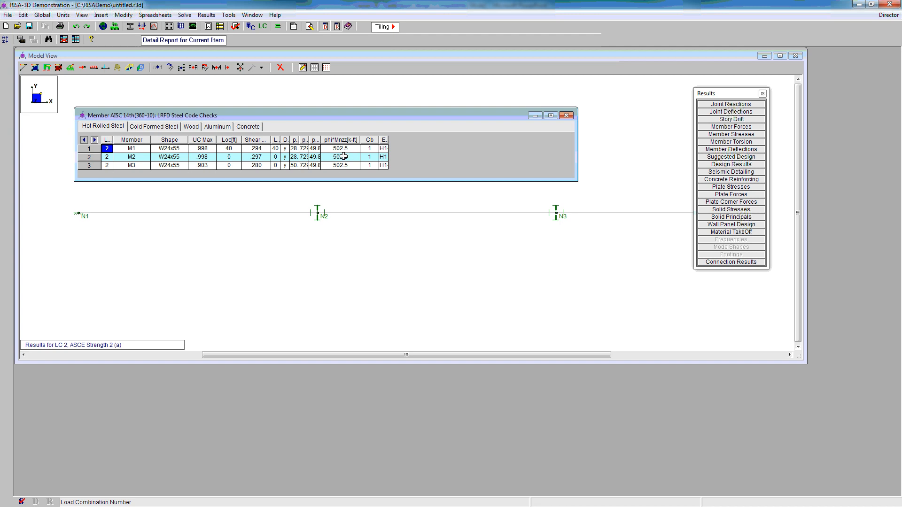
mouse_move(345, 157)
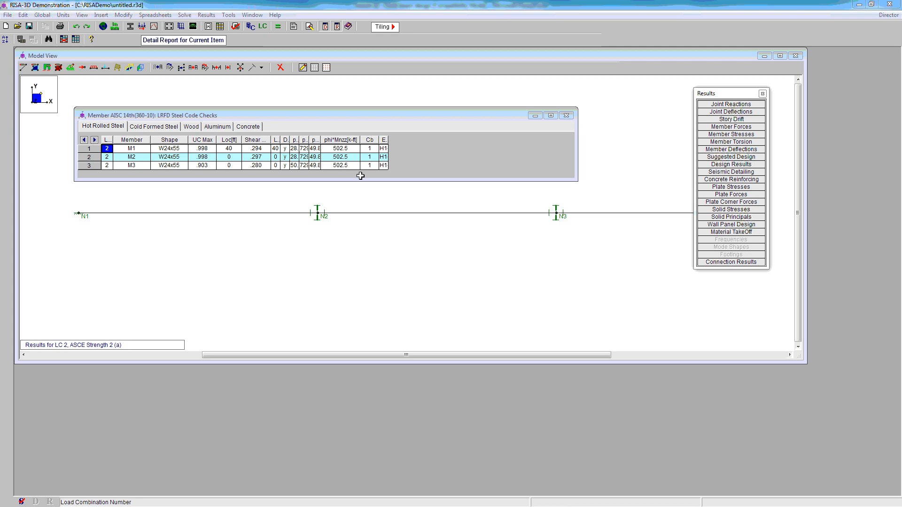
mouse_move(438, 297)
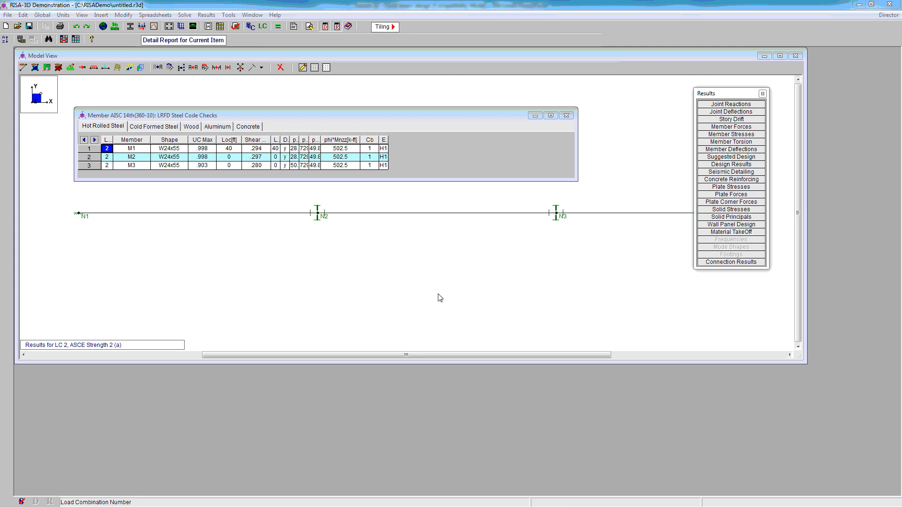
mouse_move(218, 266)
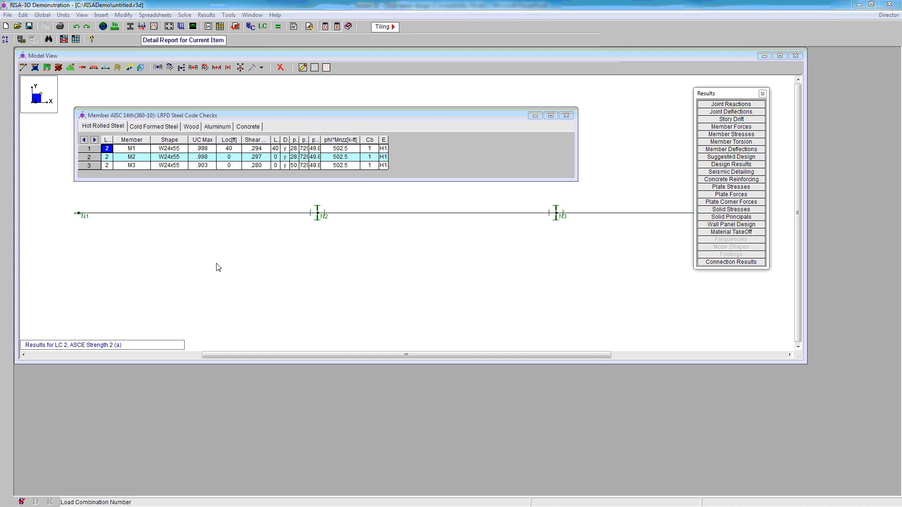
mouse_move(576, 149)
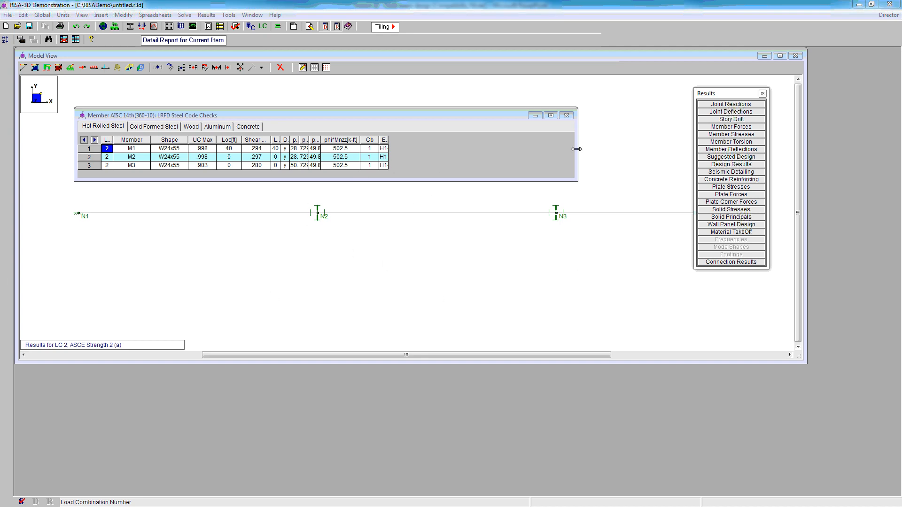
Close the Member AISC Code Checks spreadsheet for M1–M3
left_click(566, 115)
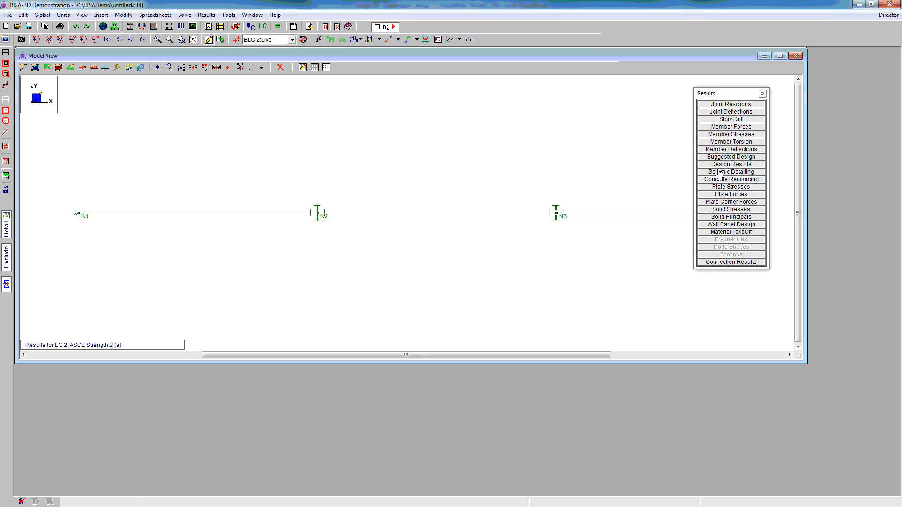
Close the Results toolbar and set the member diagram to z-z Moment in Plot Options
left_click(762, 93)
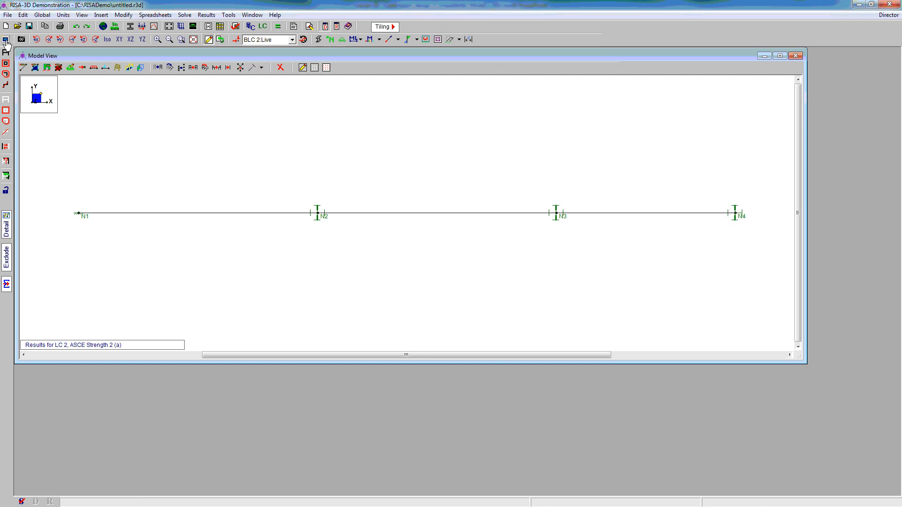
left_click(21, 39)
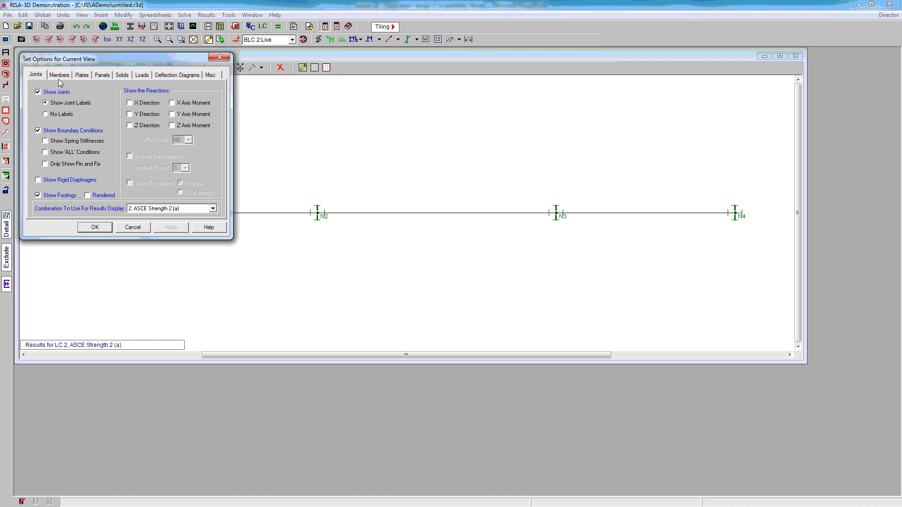
left_click(60, 75)
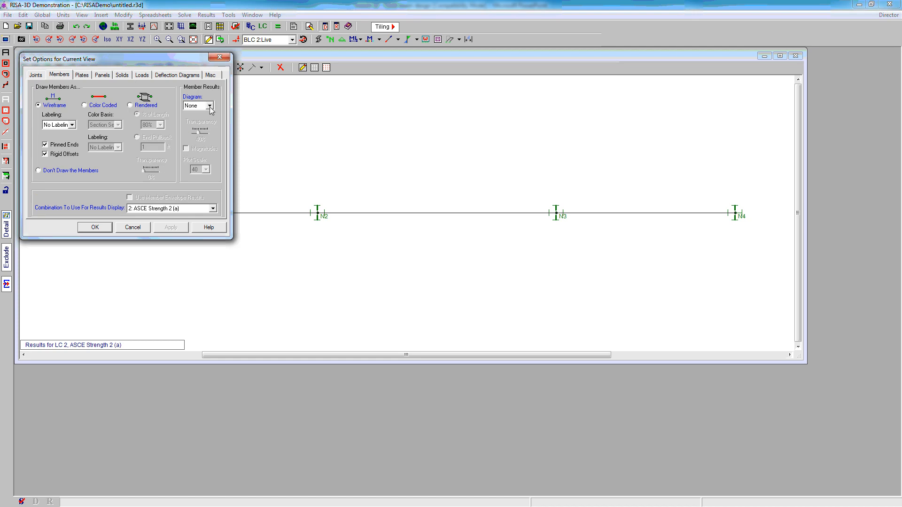
left_click(210, 105)
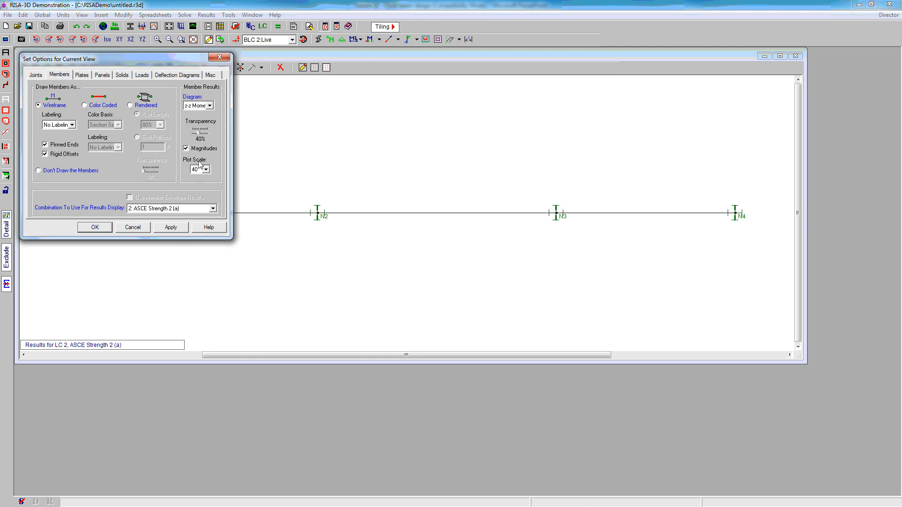
left_click(207, 169)
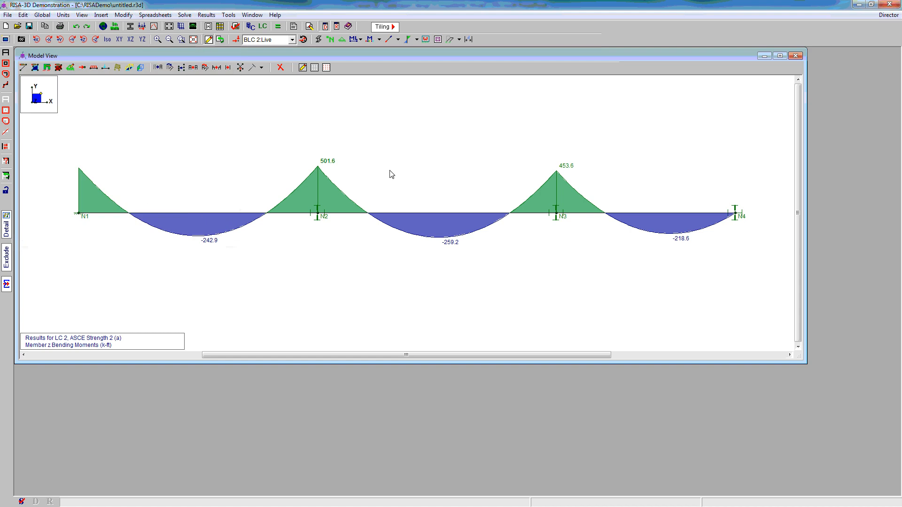
mouse_move(224, 247)
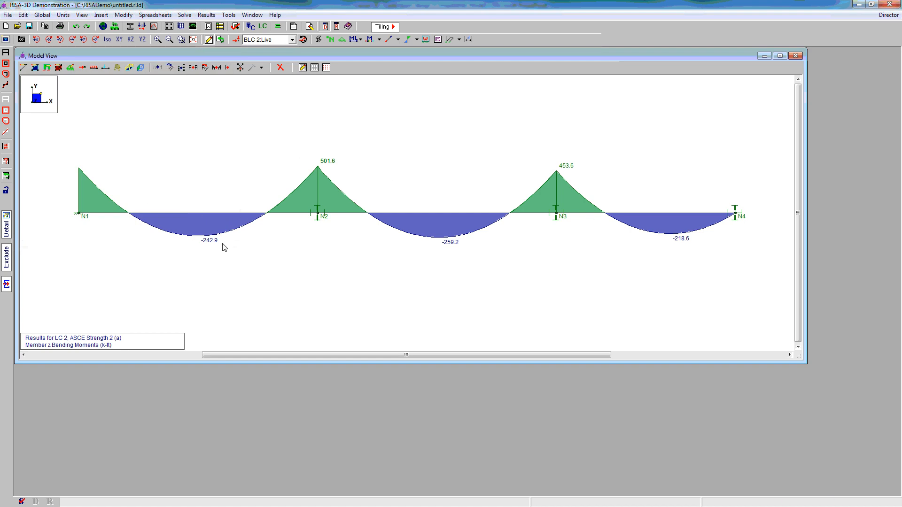
mouse_move(471, 246)
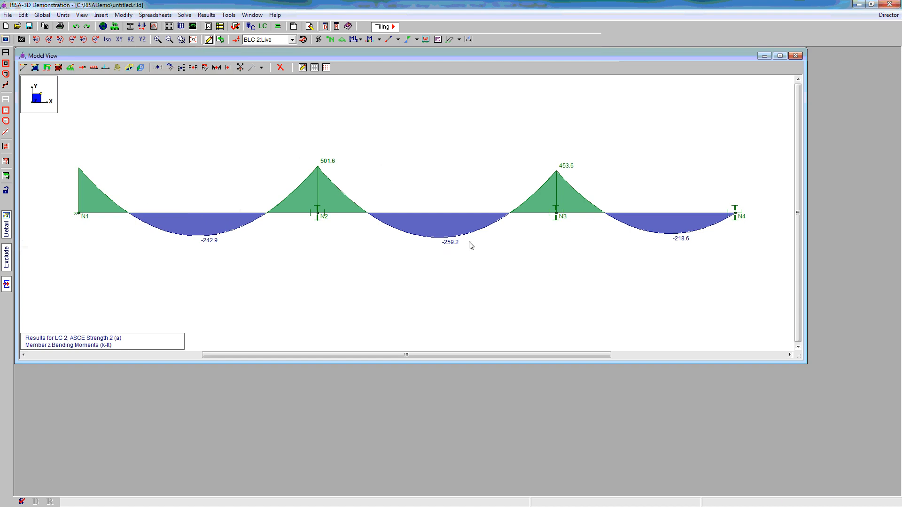
mouse_move(207, 247)
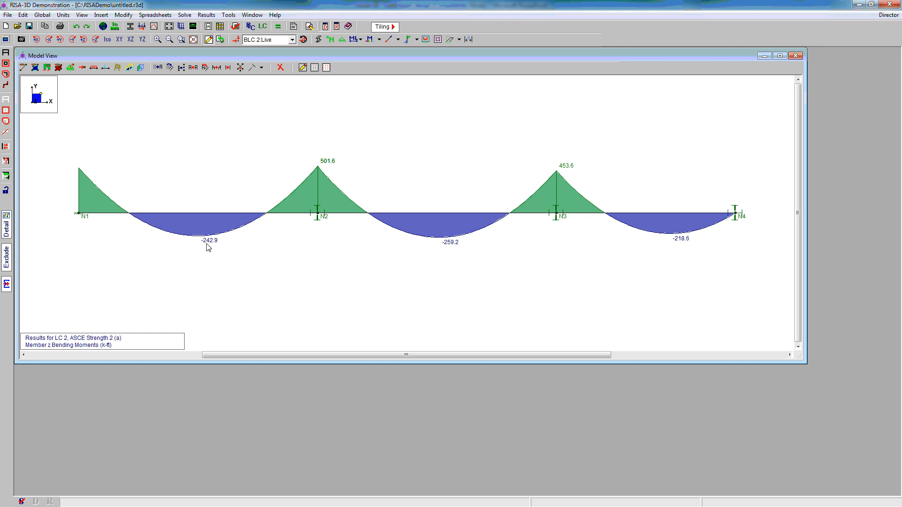
mouse_move(222, 239)
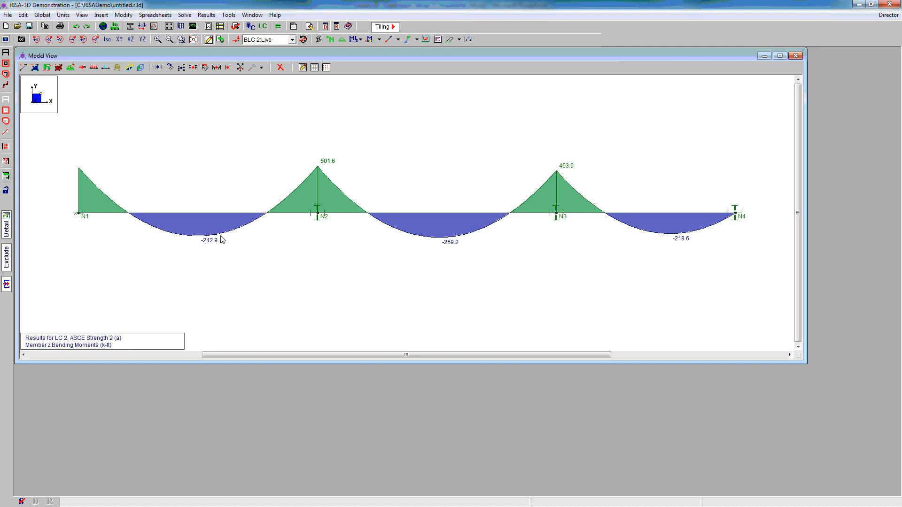
mouse_move(192, 184)
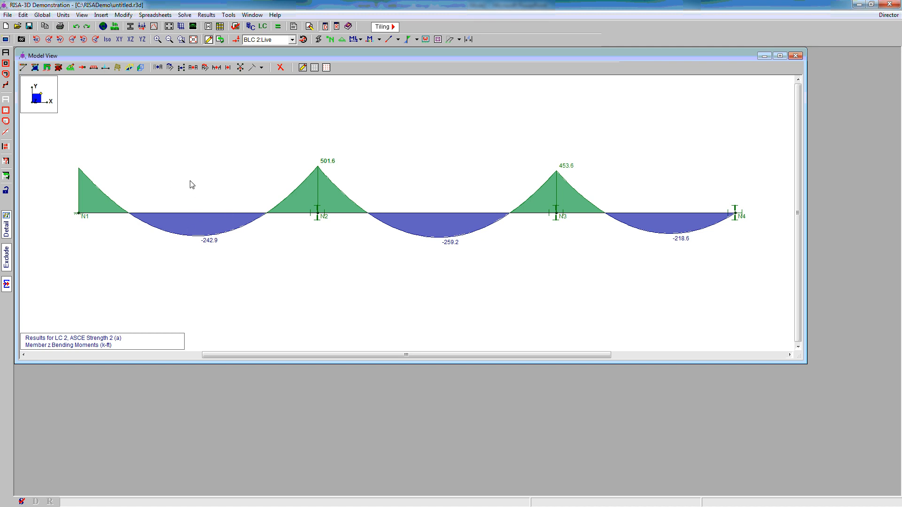
mouse_move(167, 184)
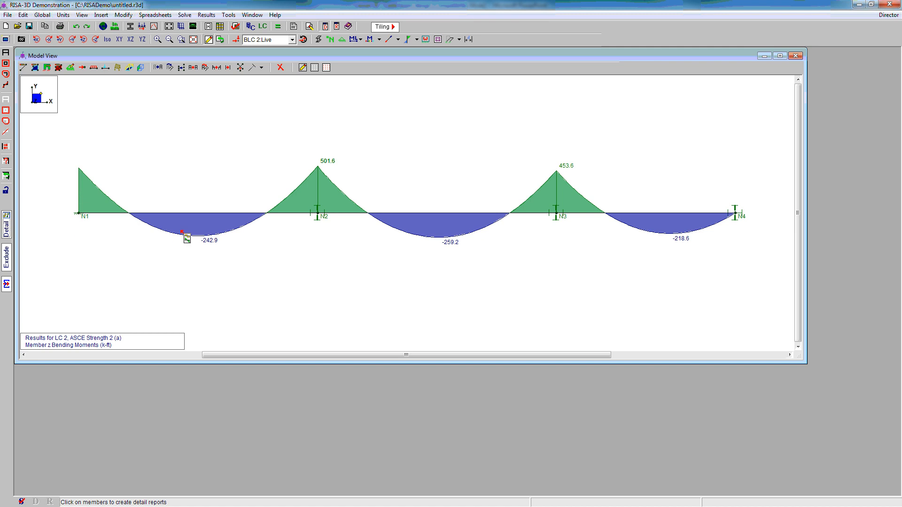
Open M1 and M2 detail reports and scroll to their 0.998 LRFD bending checks
left_click(184, 239)
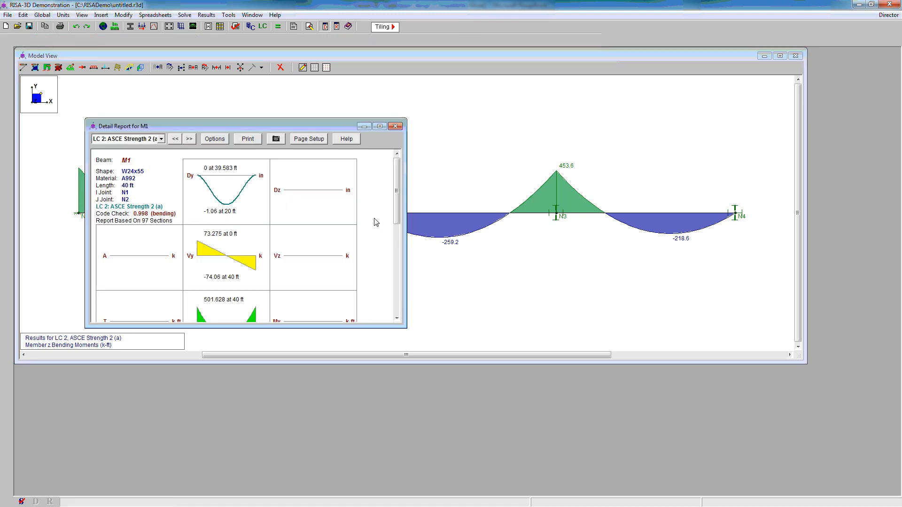
scroll("down", 3)
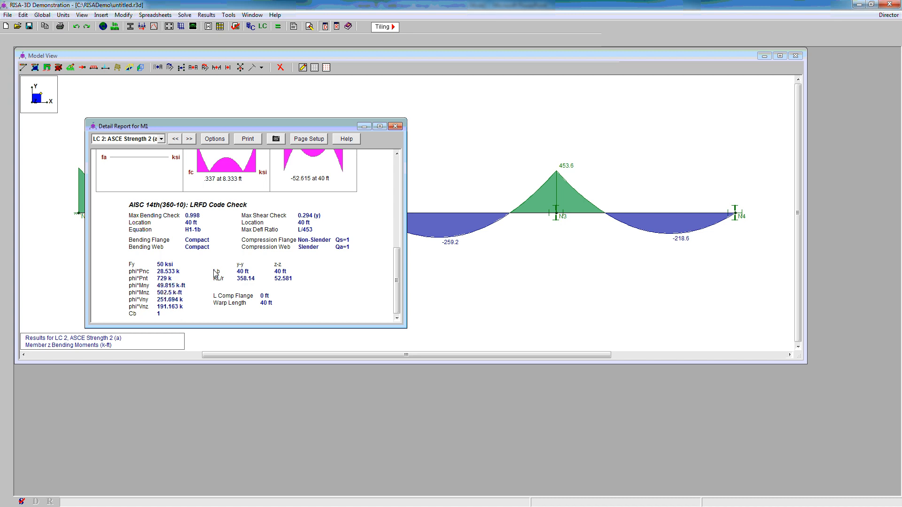
mouse_move(290, 293)
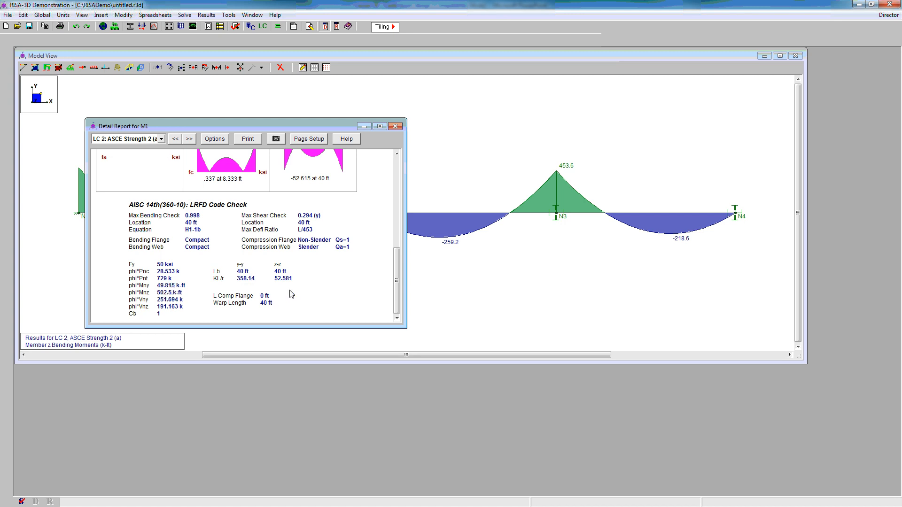
mouse_move(218, 303)
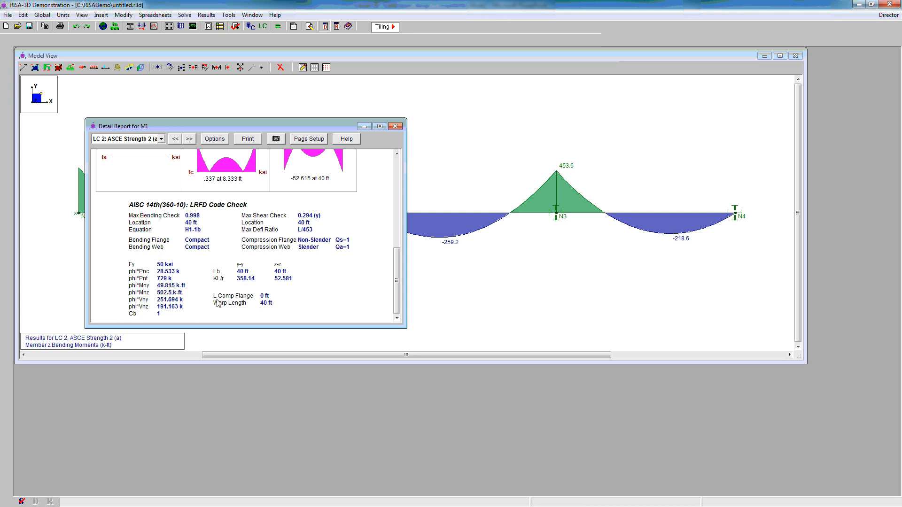
mouse_move(271, 297)
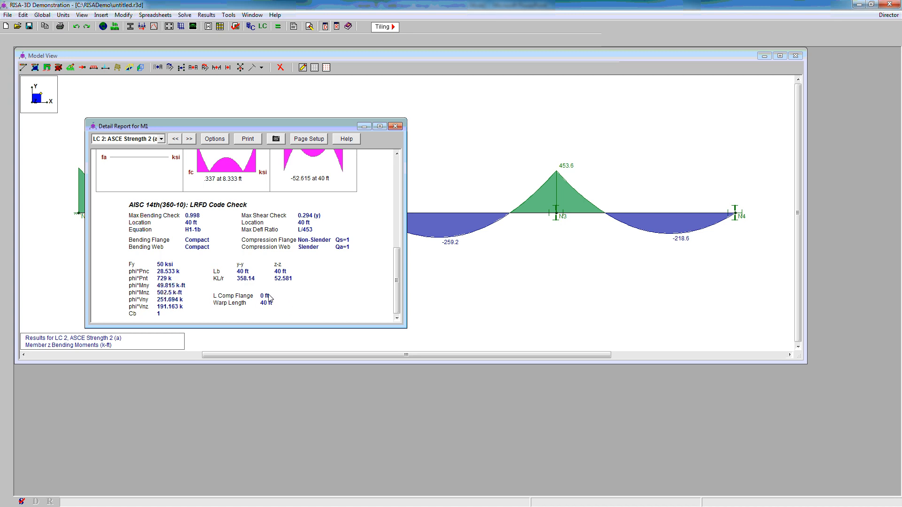
mouse_move(362, 205)
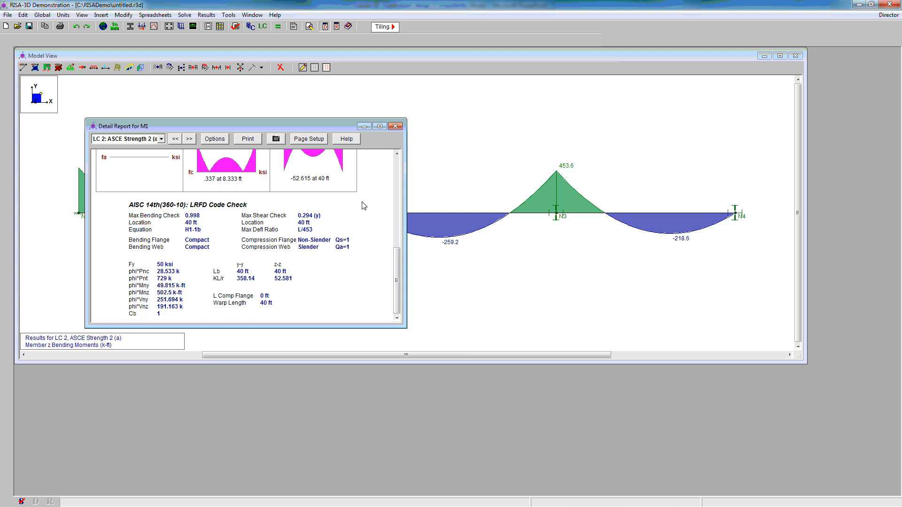
left_click(396, 126)
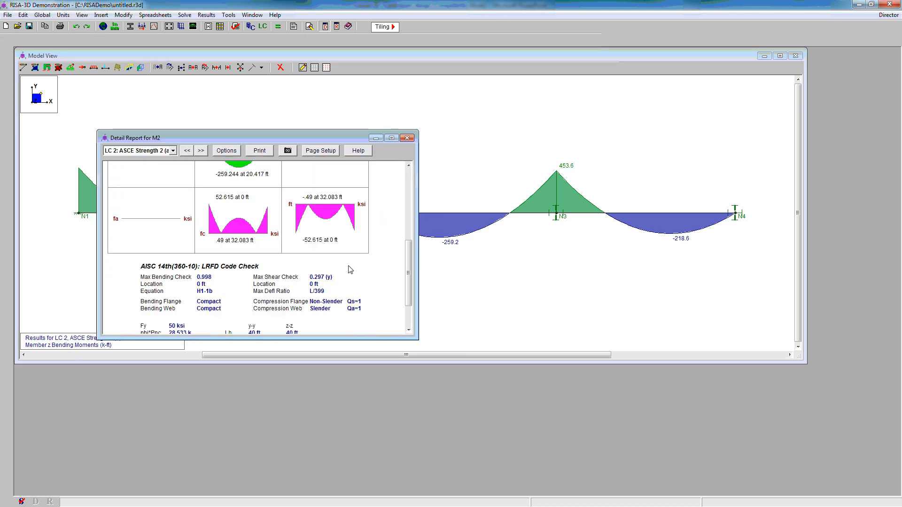
scroll("down", 3)
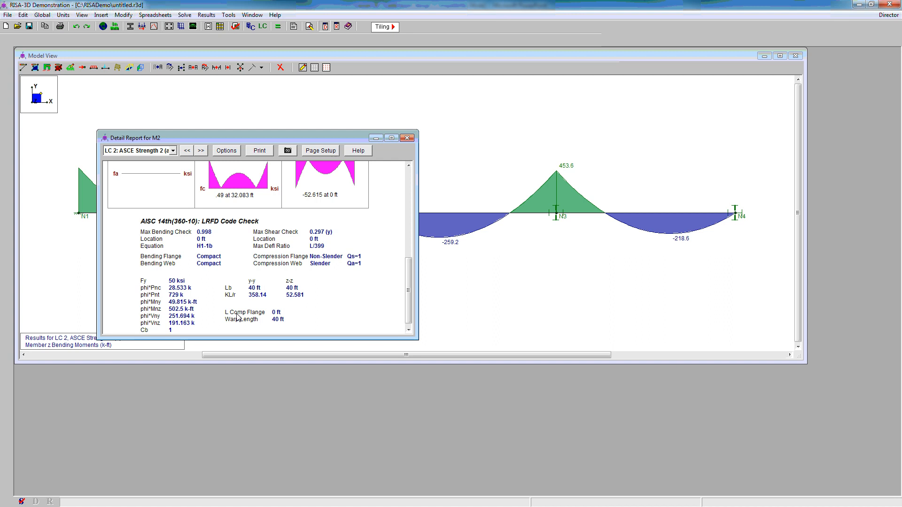
mouse_move(260, 320)
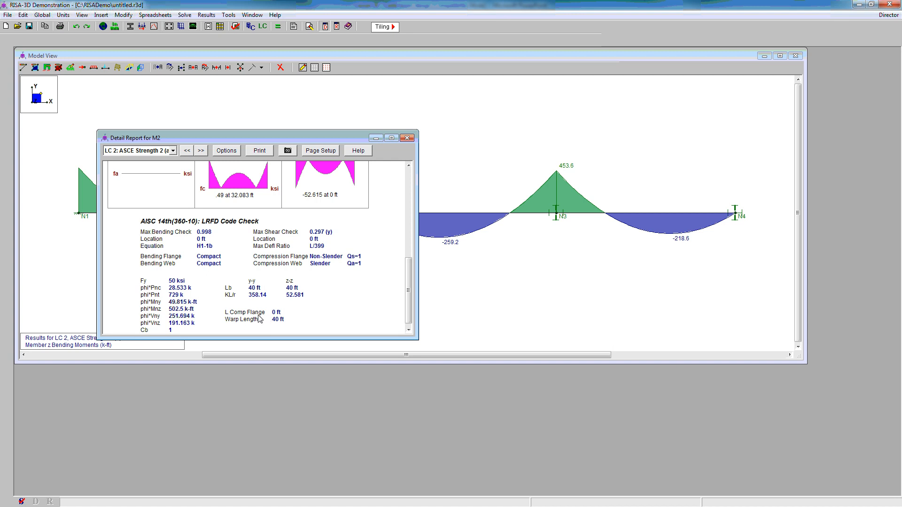